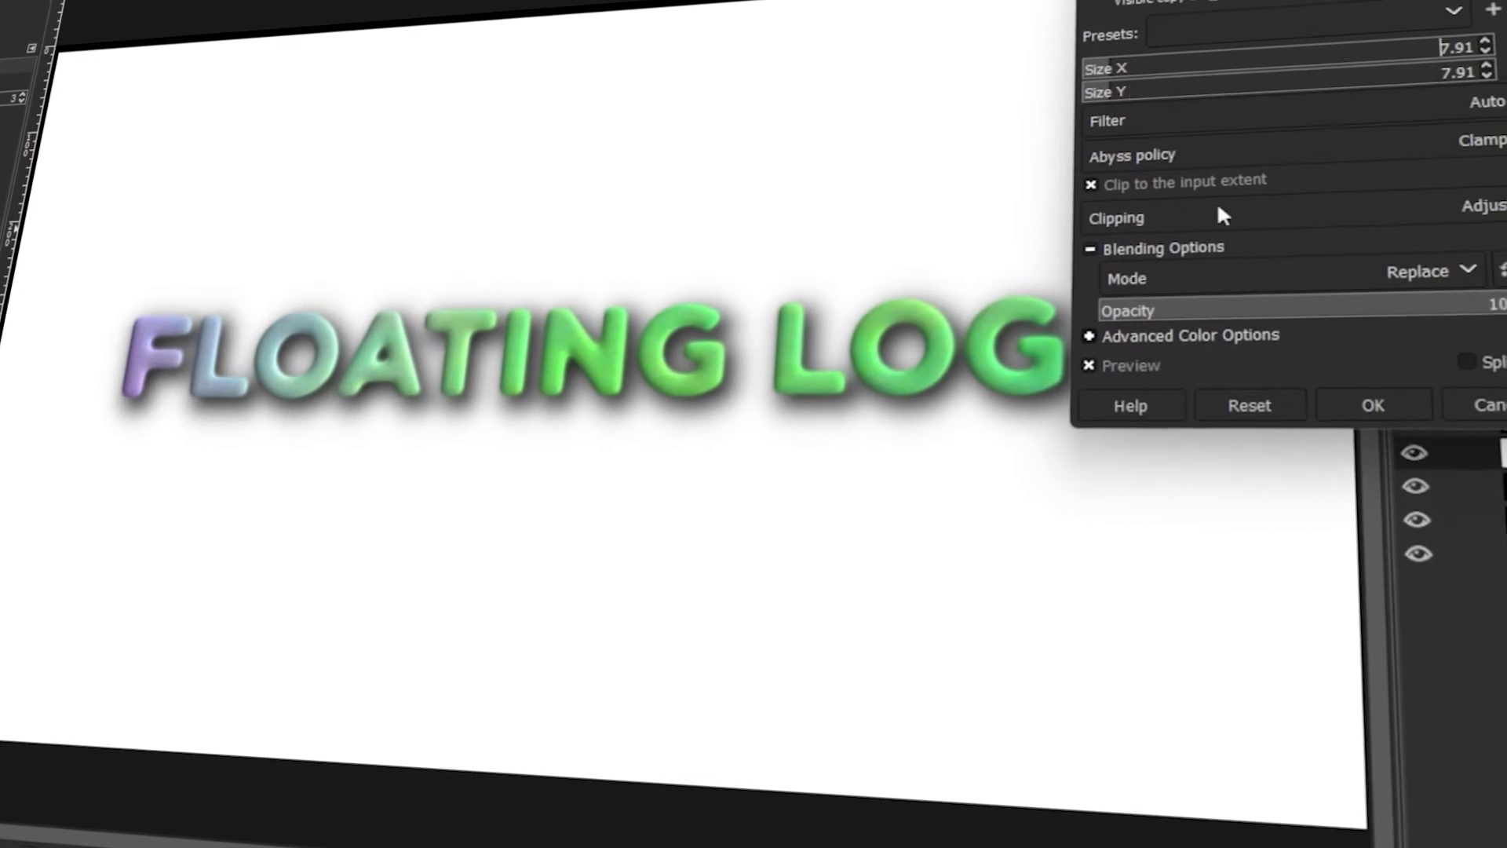
# Step: Create a 1280 × 720 px image filled with the background colour under Advanced Options
pyautogui.click(1371, 406)
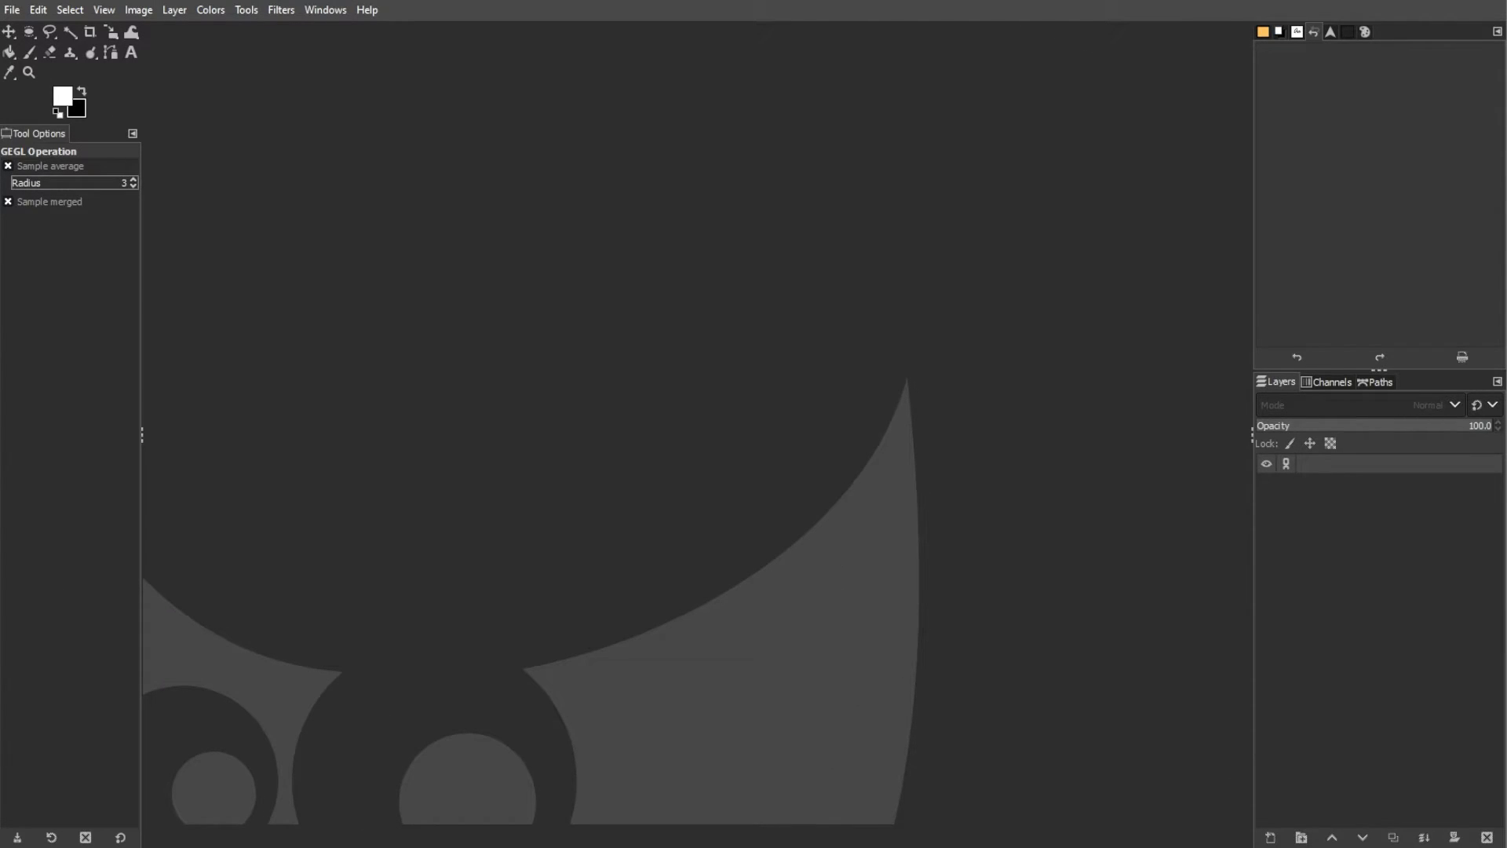
pyautogui.moveTo(272, 582)
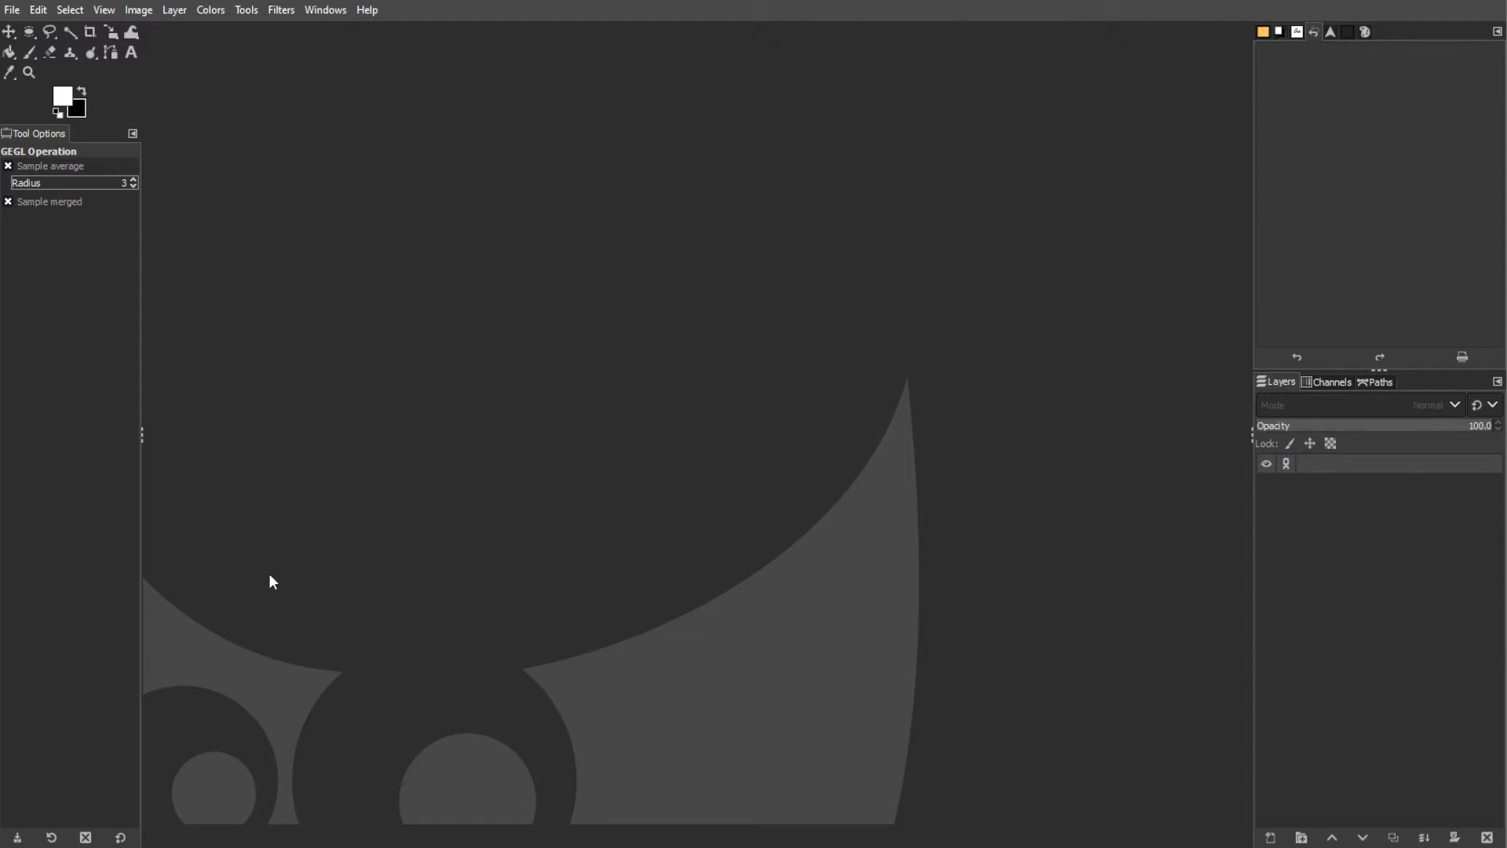
pyautogui.click(13, 9)
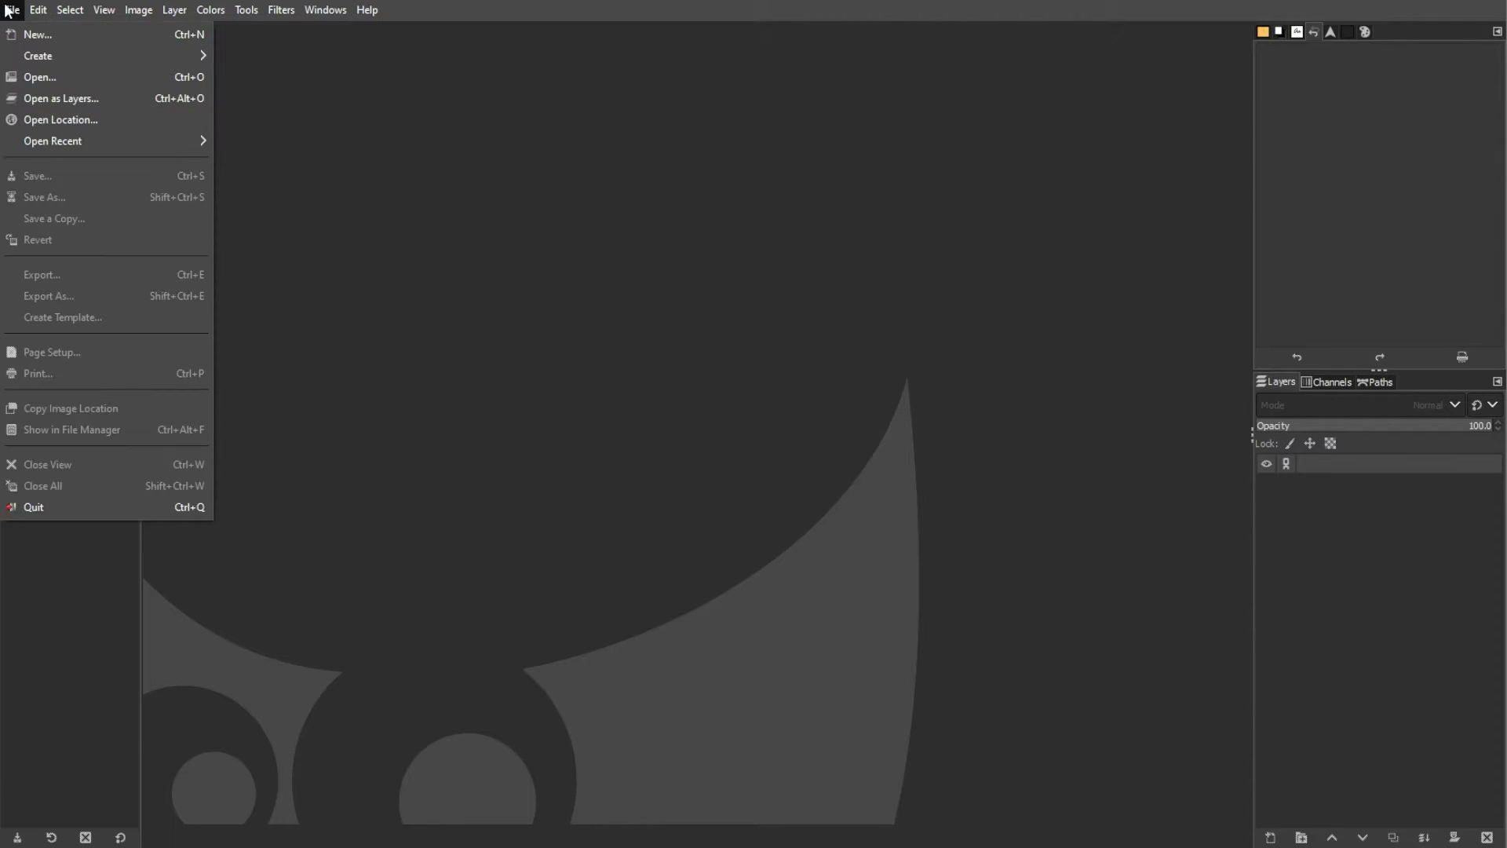
pyautogui.click(37, 34)
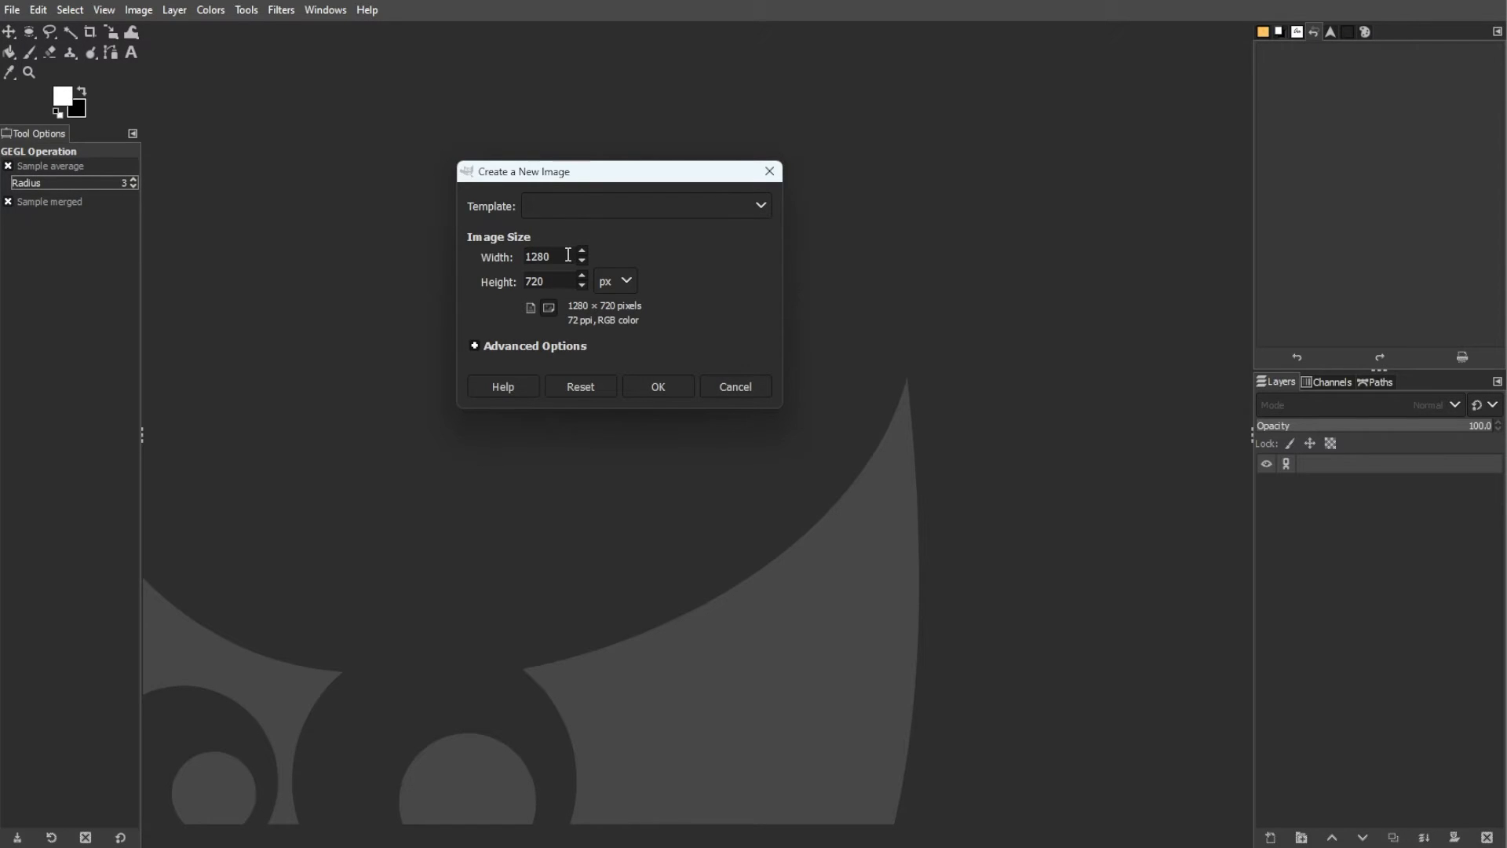
pyautogui.click(535, 346)
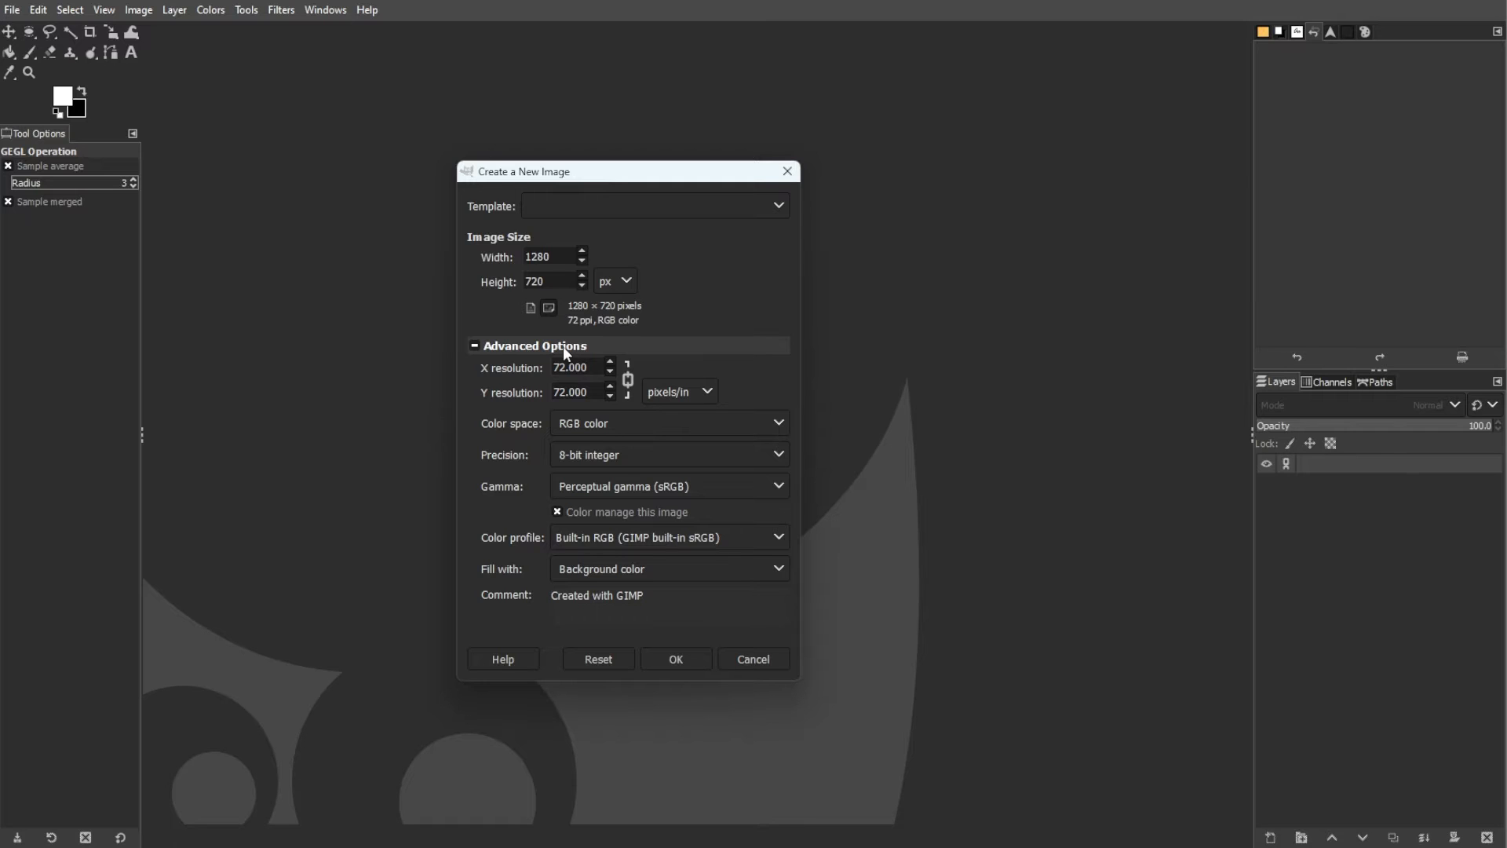
pyautogui.click(553, 257)
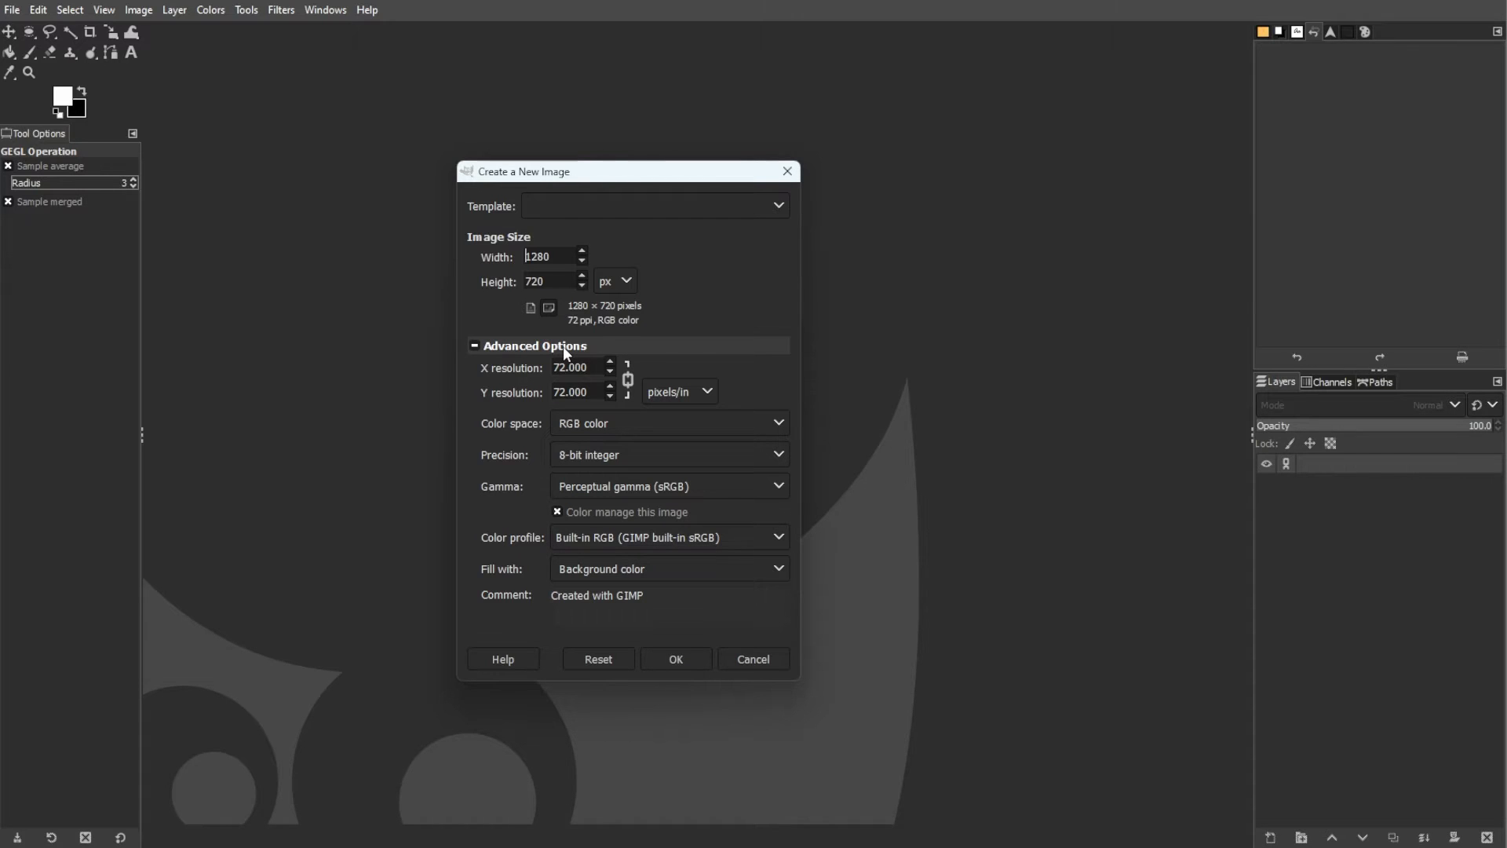
pyautogui.click(675, 659)
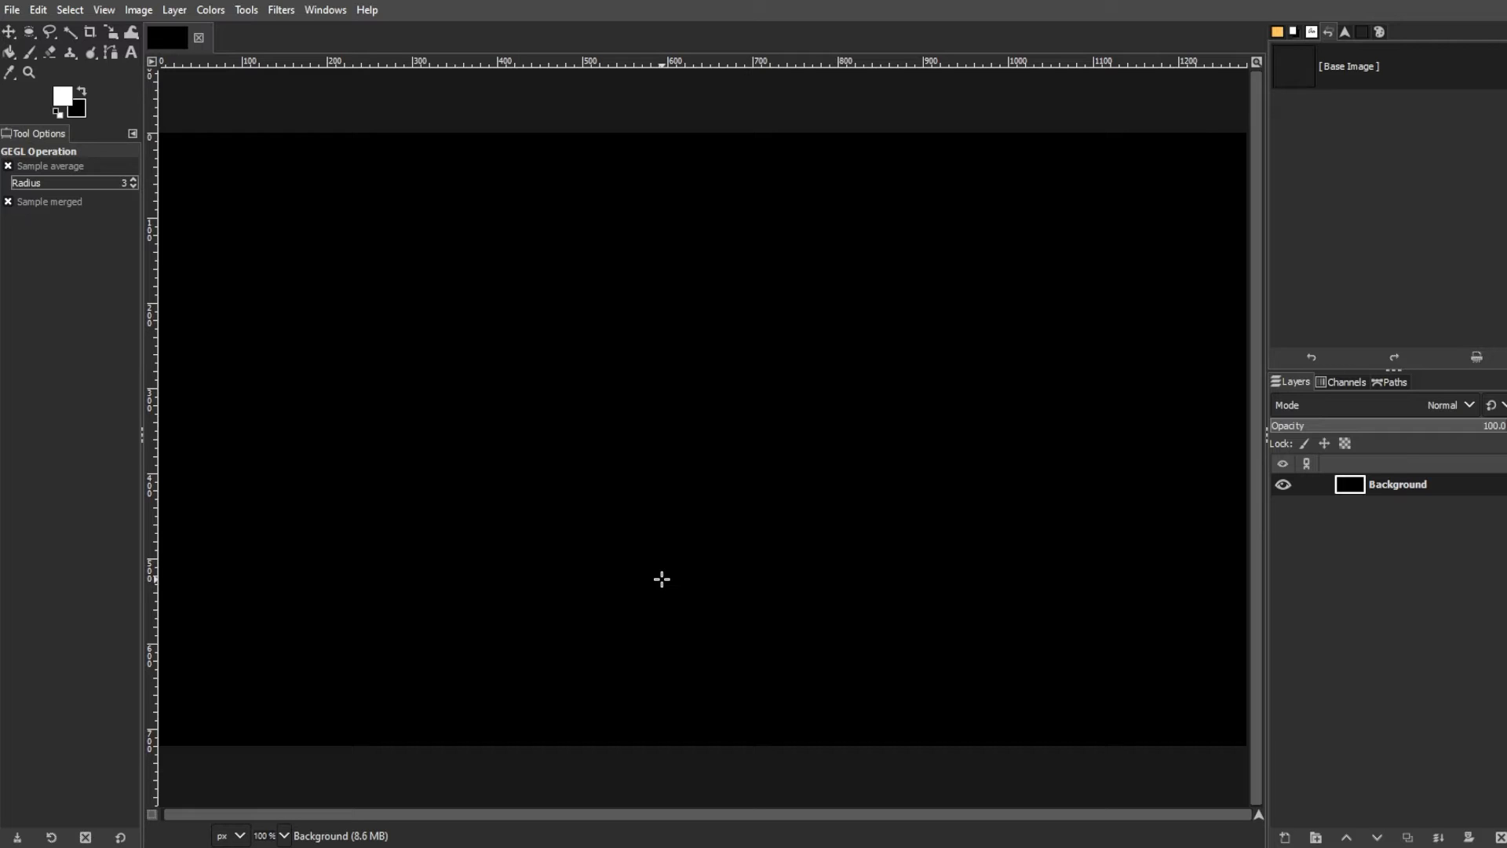
pyautogui.moveTo(660, 578)
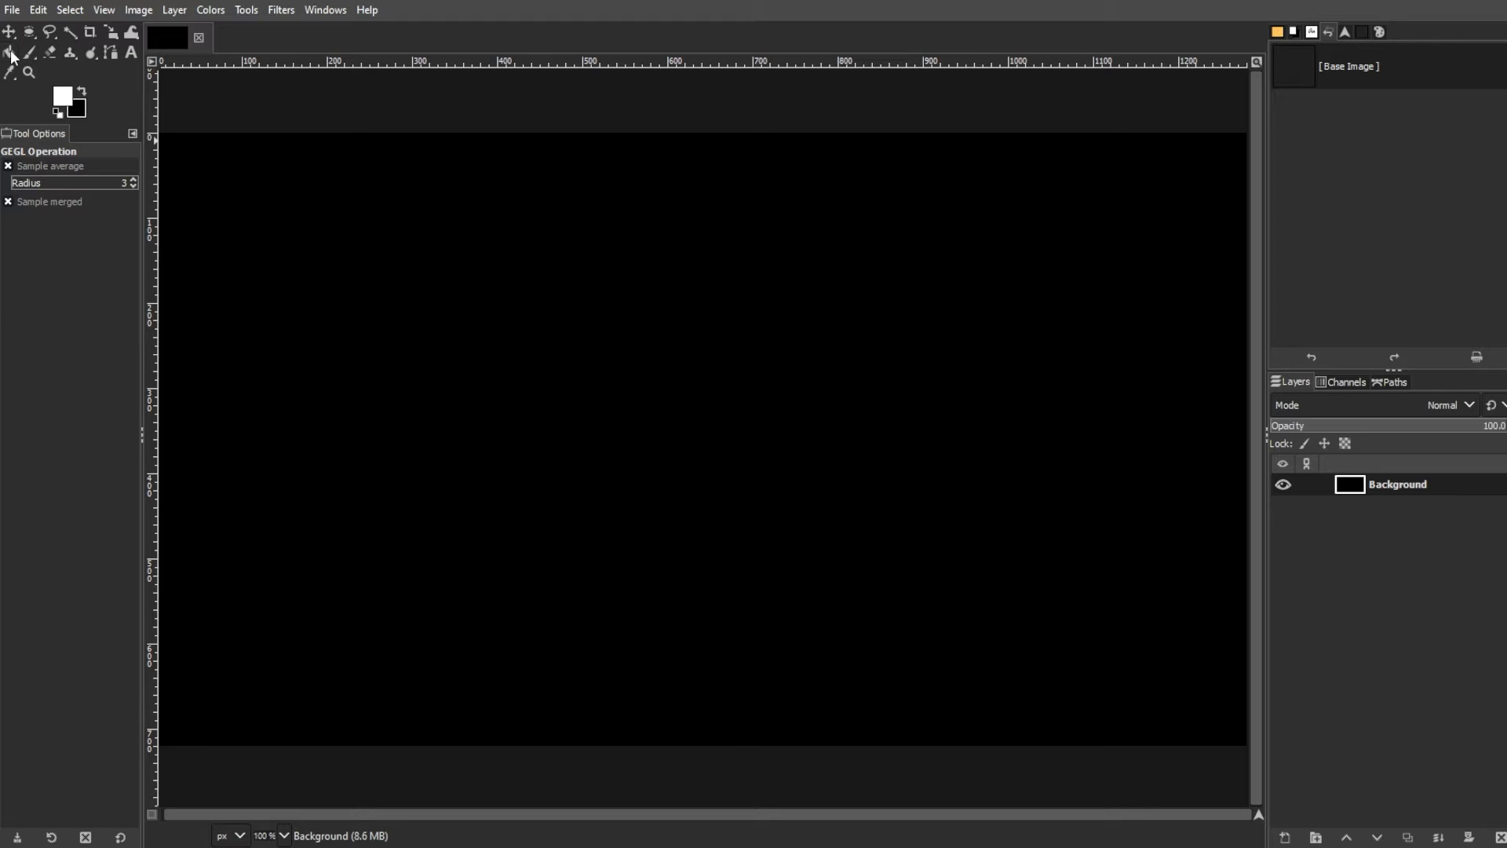
# Step: Activate the Bucket Fill tool, then open and close the Tools menu
pyautogui.click(69, 53)
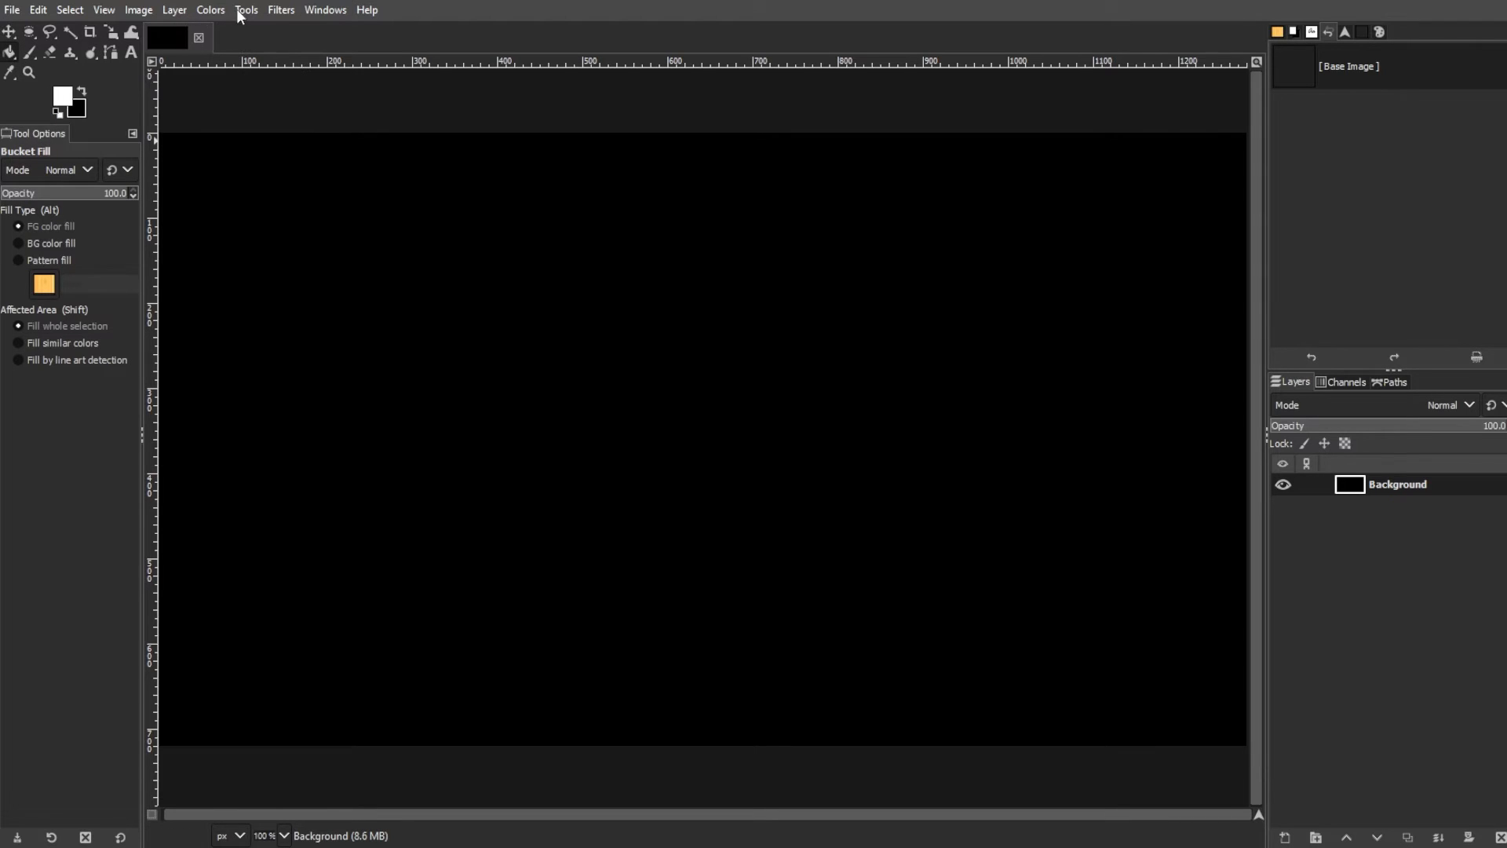
pyautogui.click(245, 10)
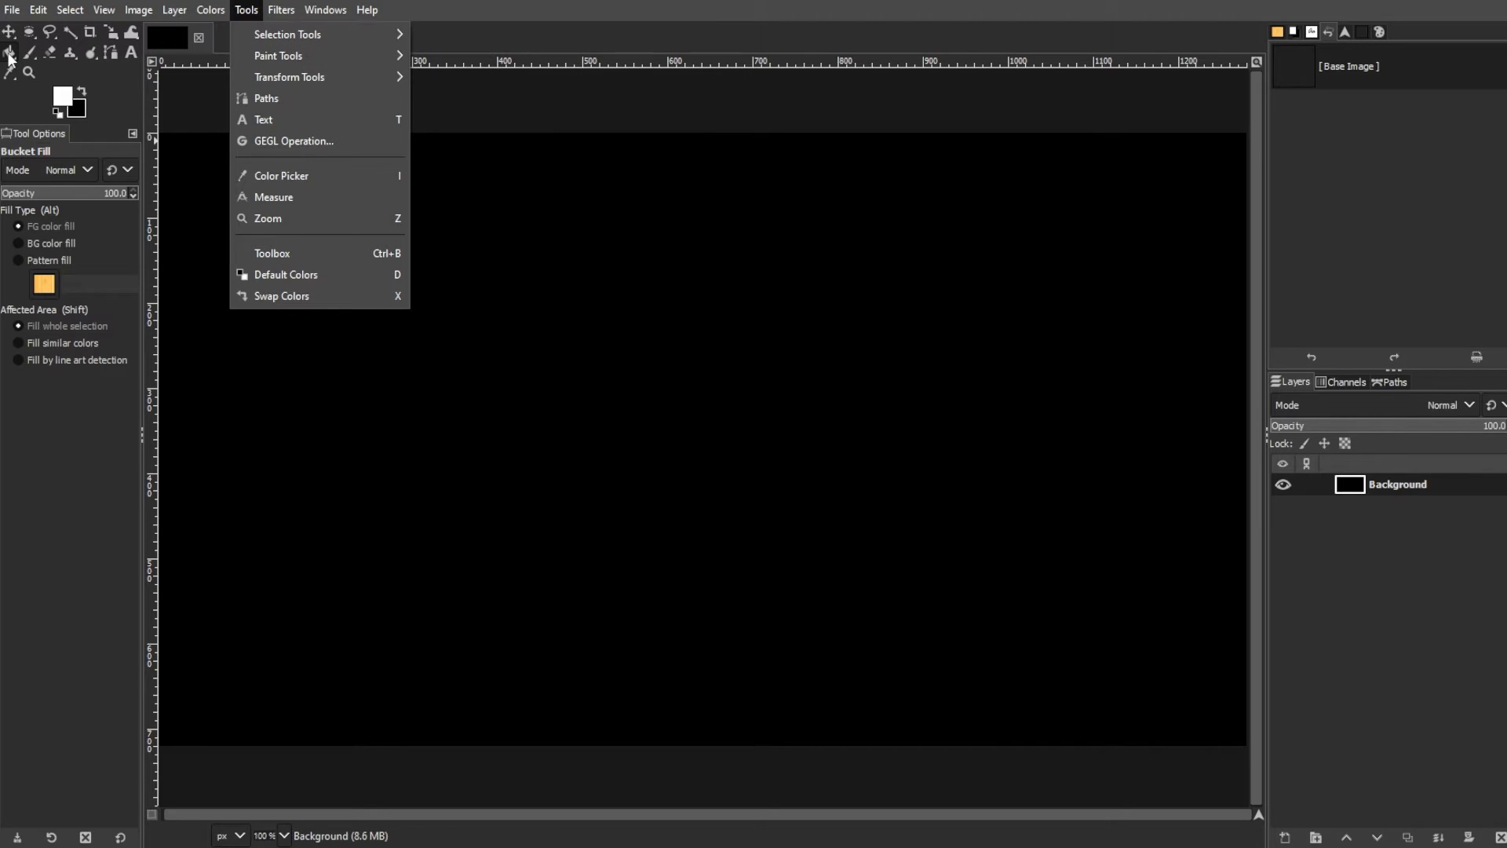
pyautogui.click(414, 331)
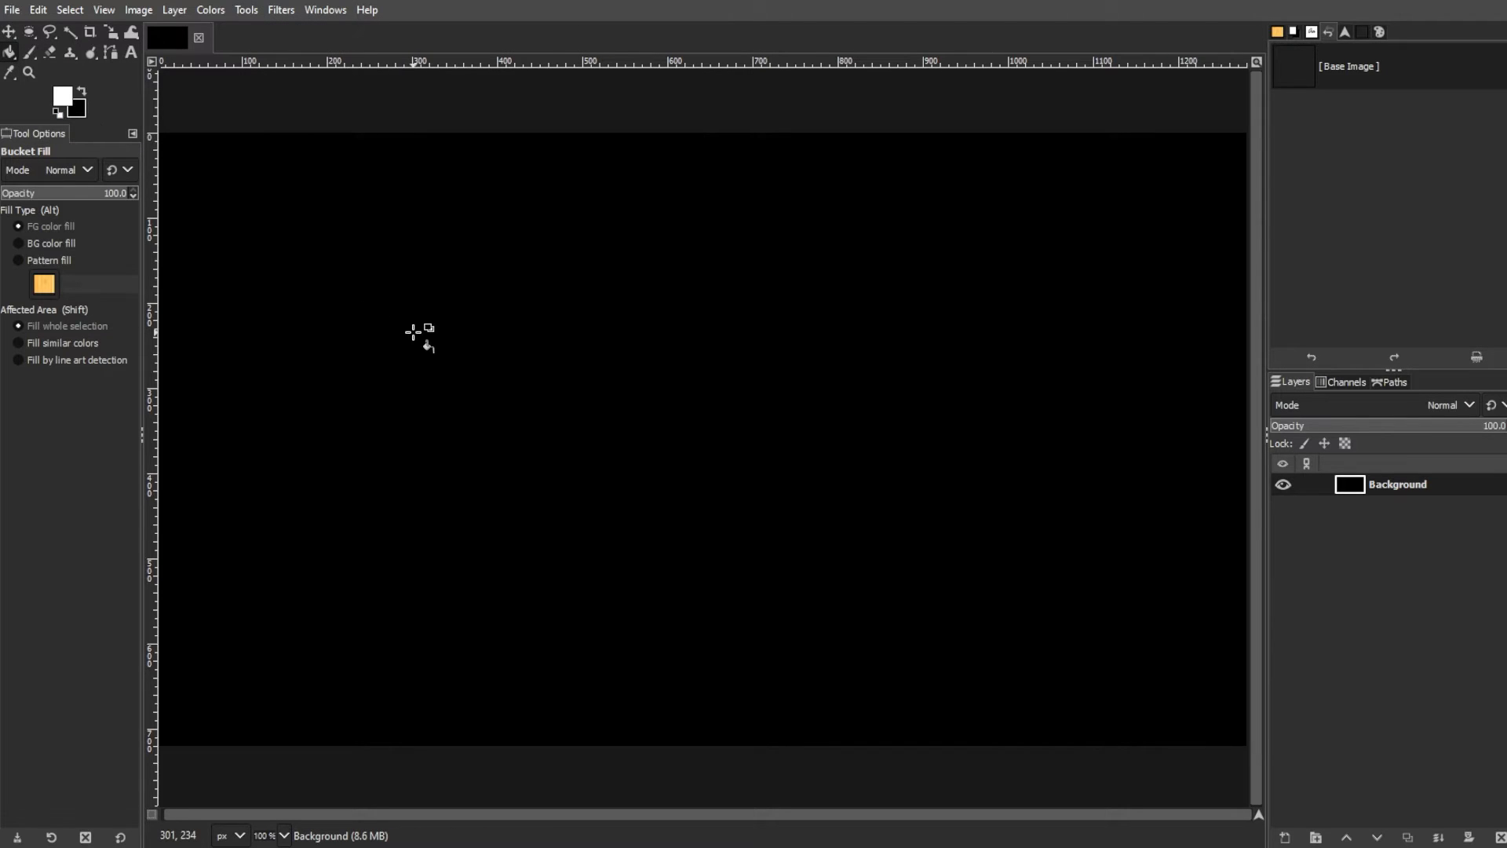
pyautogui.moveTo(173, 154)
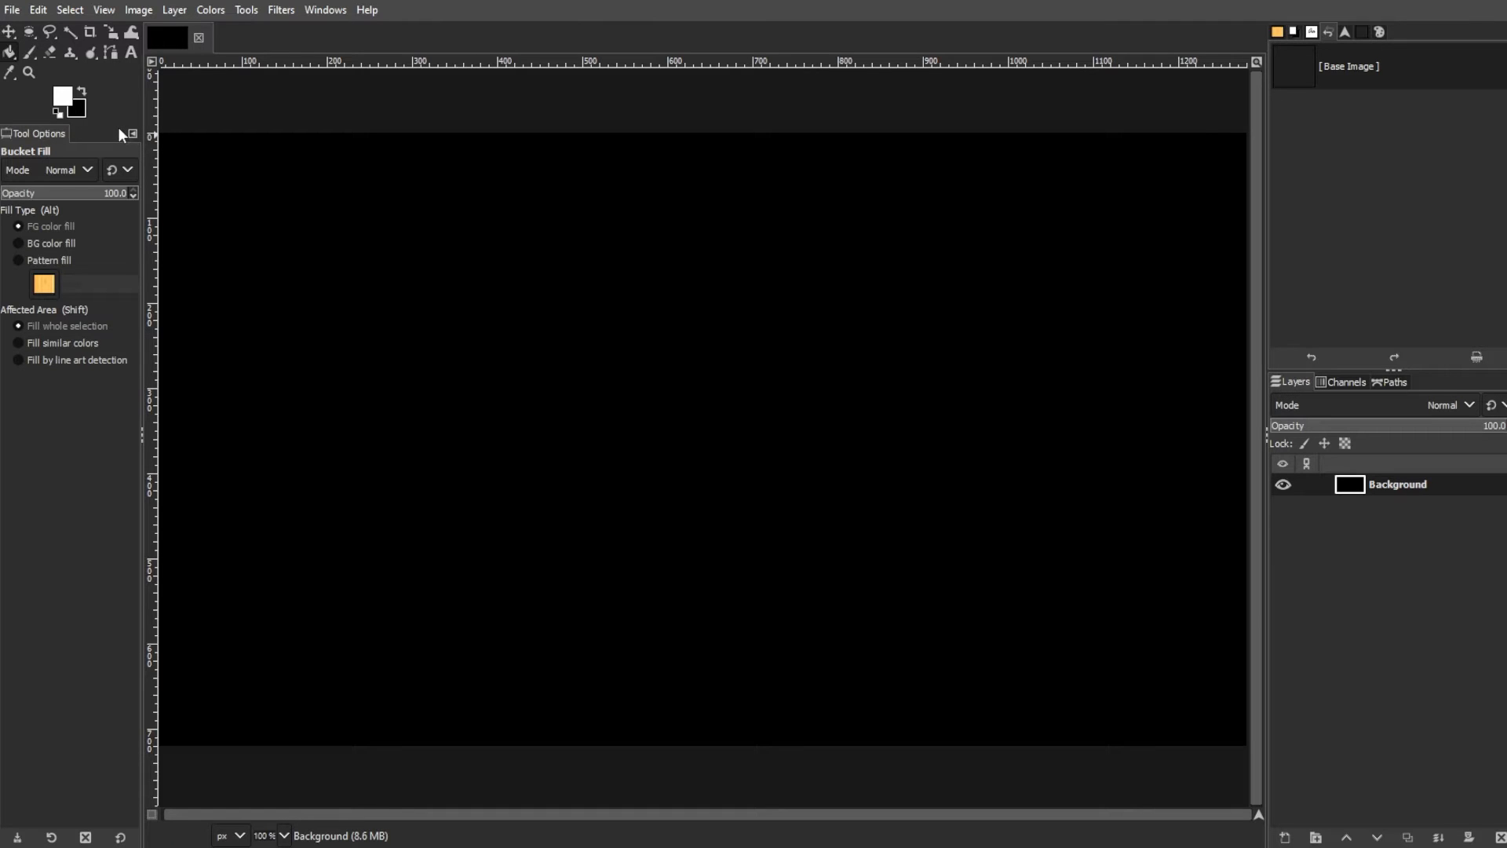
# Step: Keep white as foreground colour and type 'FLOATING LOGO' with the Text tool
pyautogui.click(63, 93)
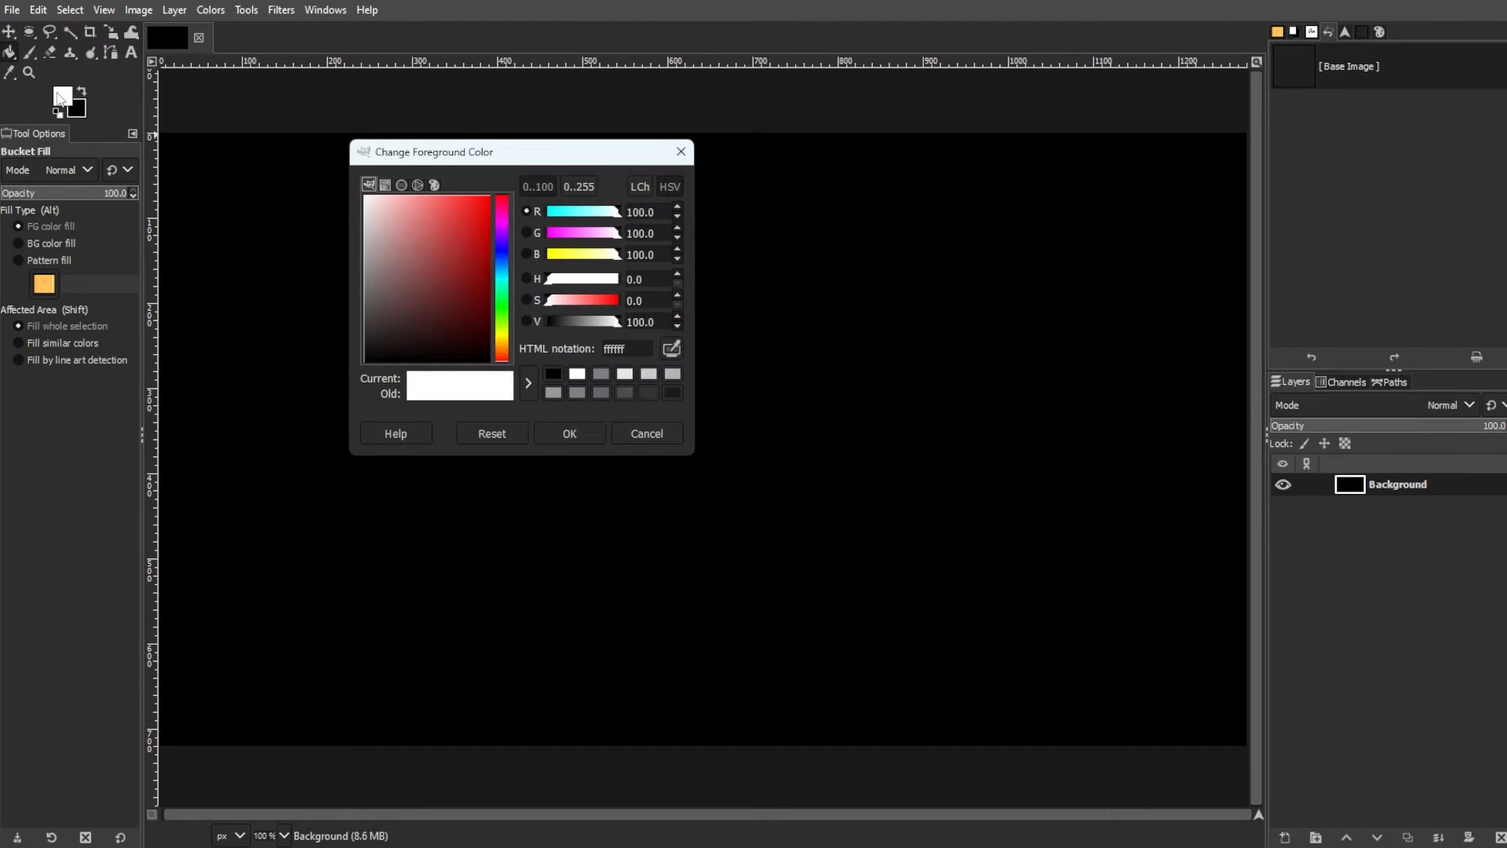
pyautogui.click(569, 433)
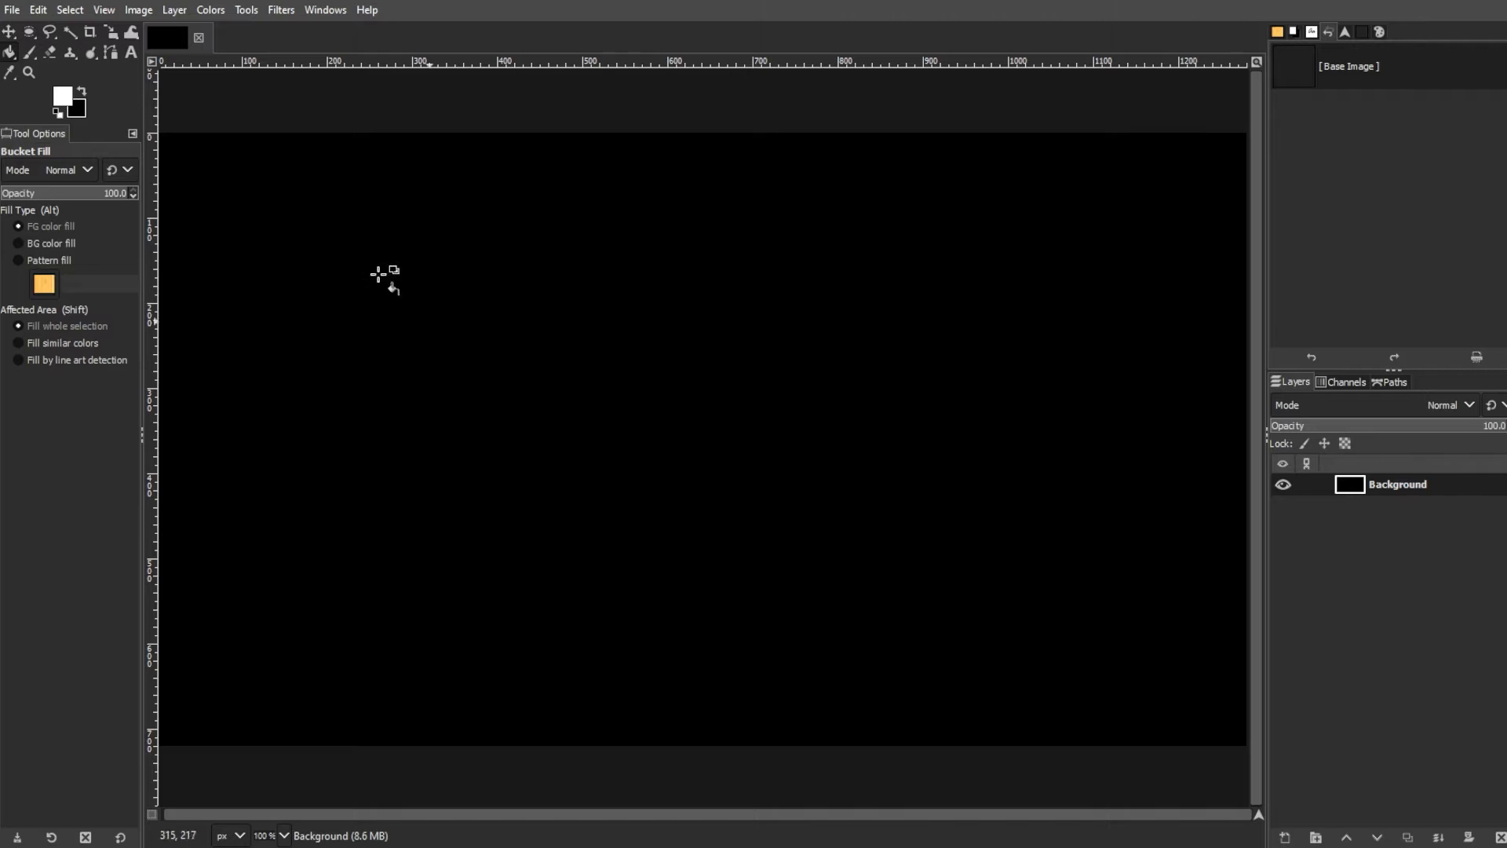
pyautogui.click(245, 9)
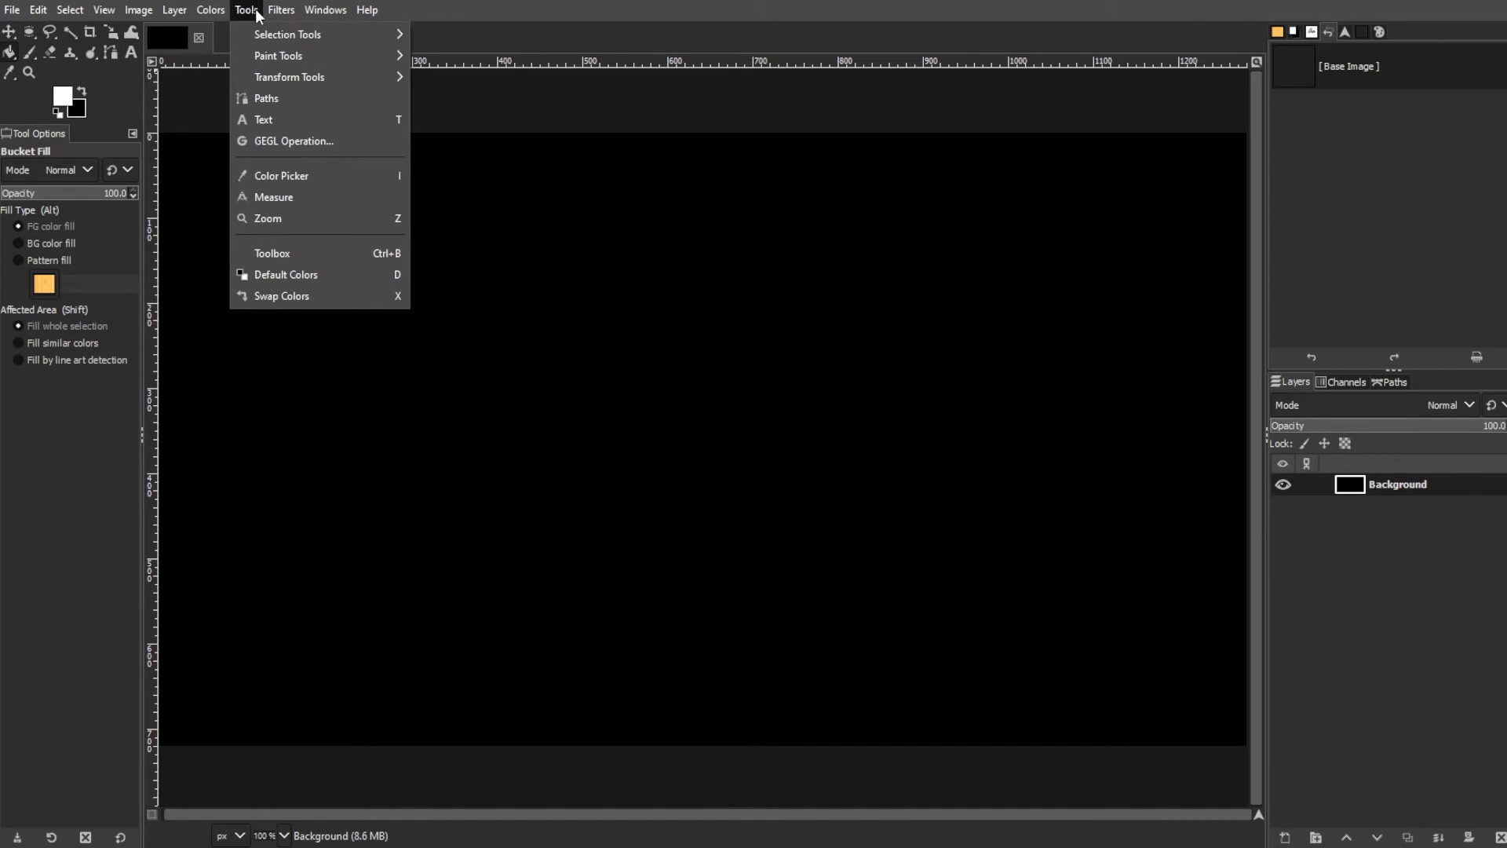
pyautogui.click(262, 120)
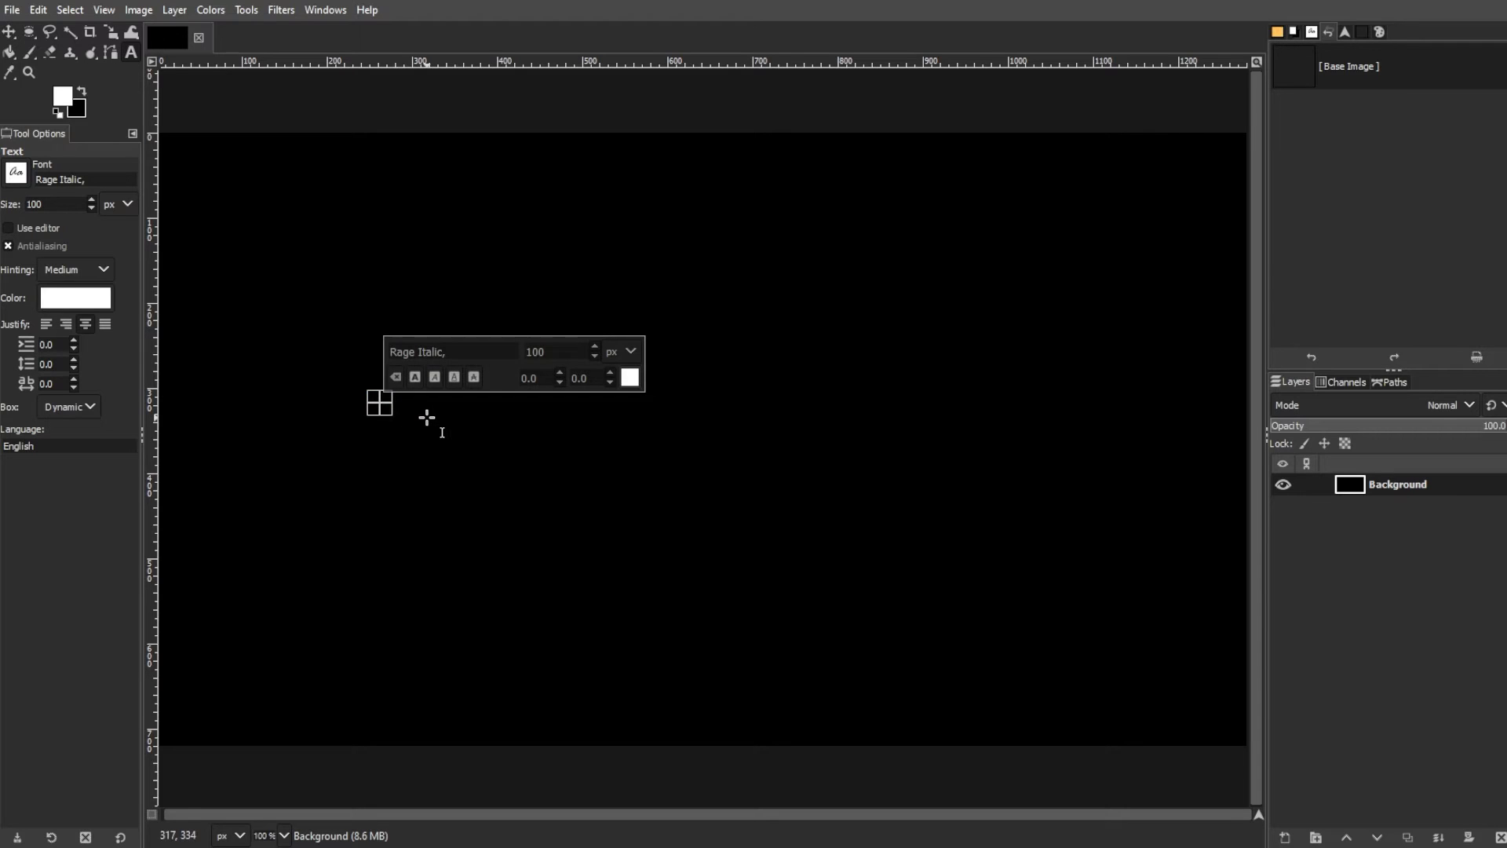
pyautogui.write('FLOATING LOGO')
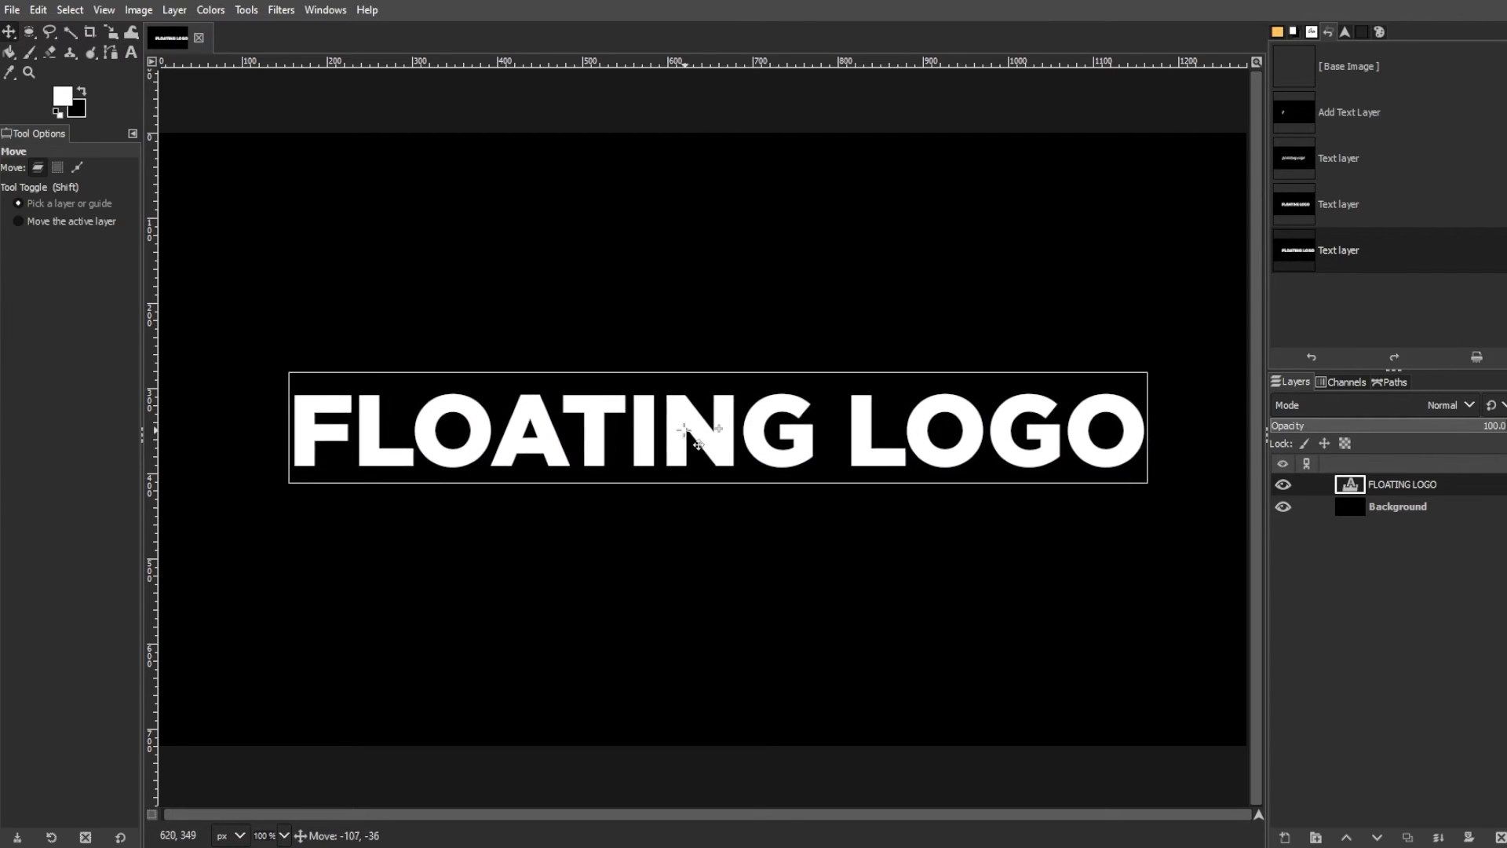
# Step: Nudge the text to the centre and add a 'Visible' layer from the visible image
pyautogui.moveTo(697, 430); pyautogui.dragTo(690, 429)
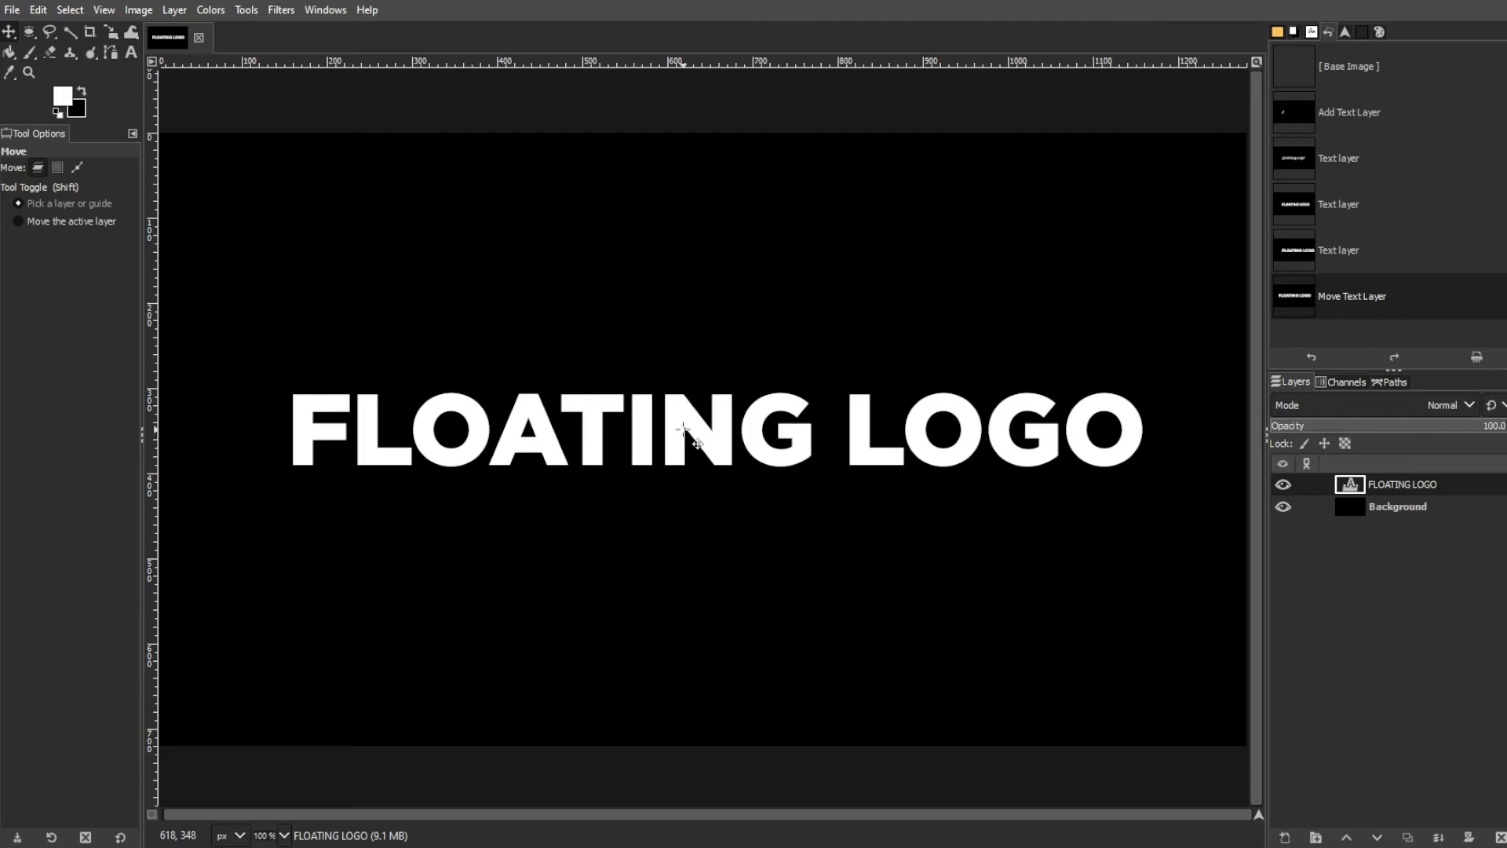
pyautogui.rightClick(685, 434)
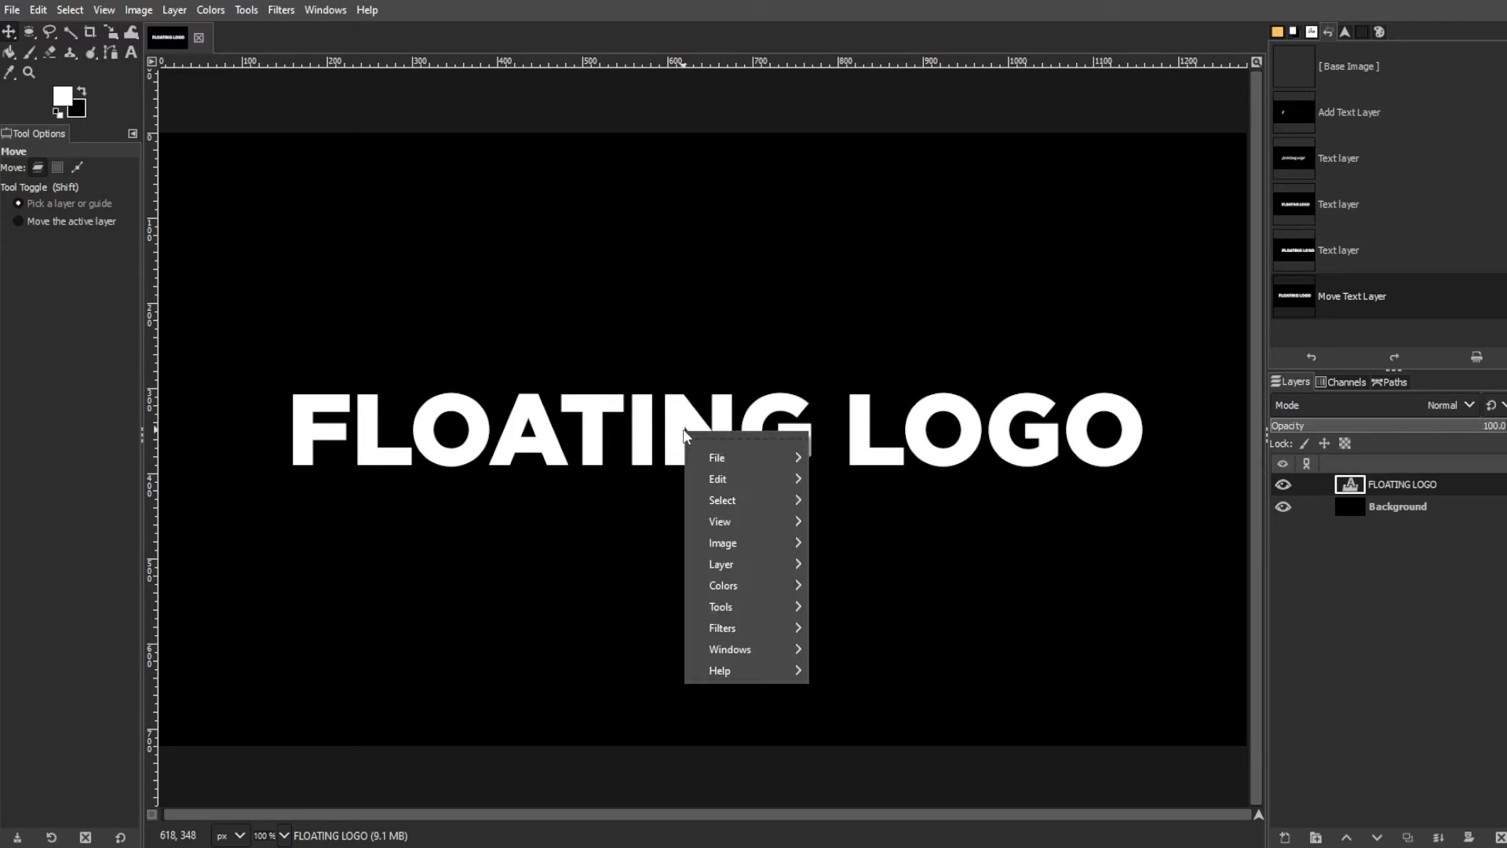
pyautogui.click(630, 404)
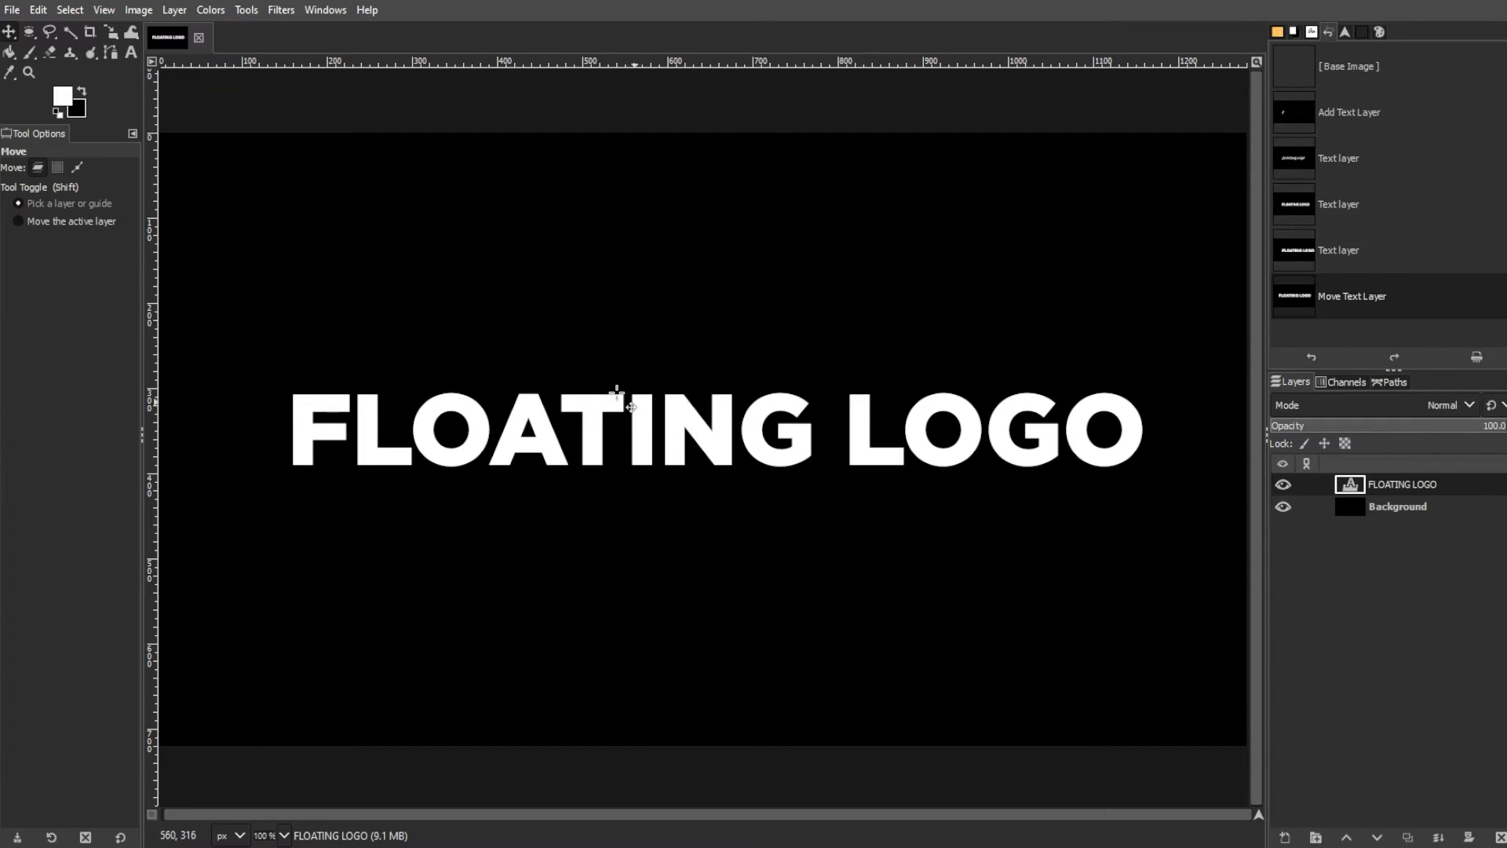
pyautogui.click(174, 10)
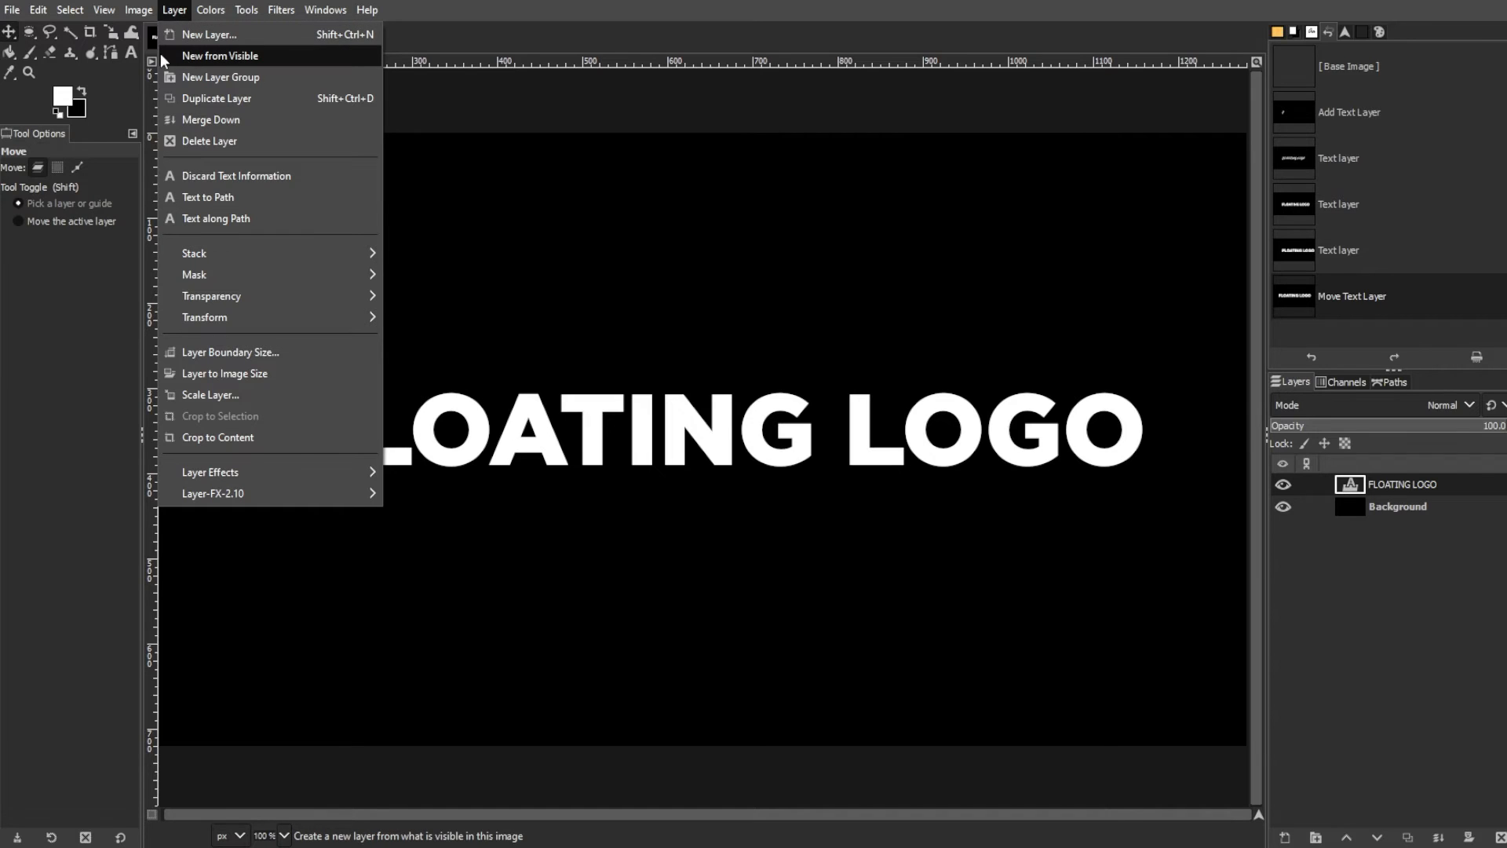
pyautogui.click(221, 55)
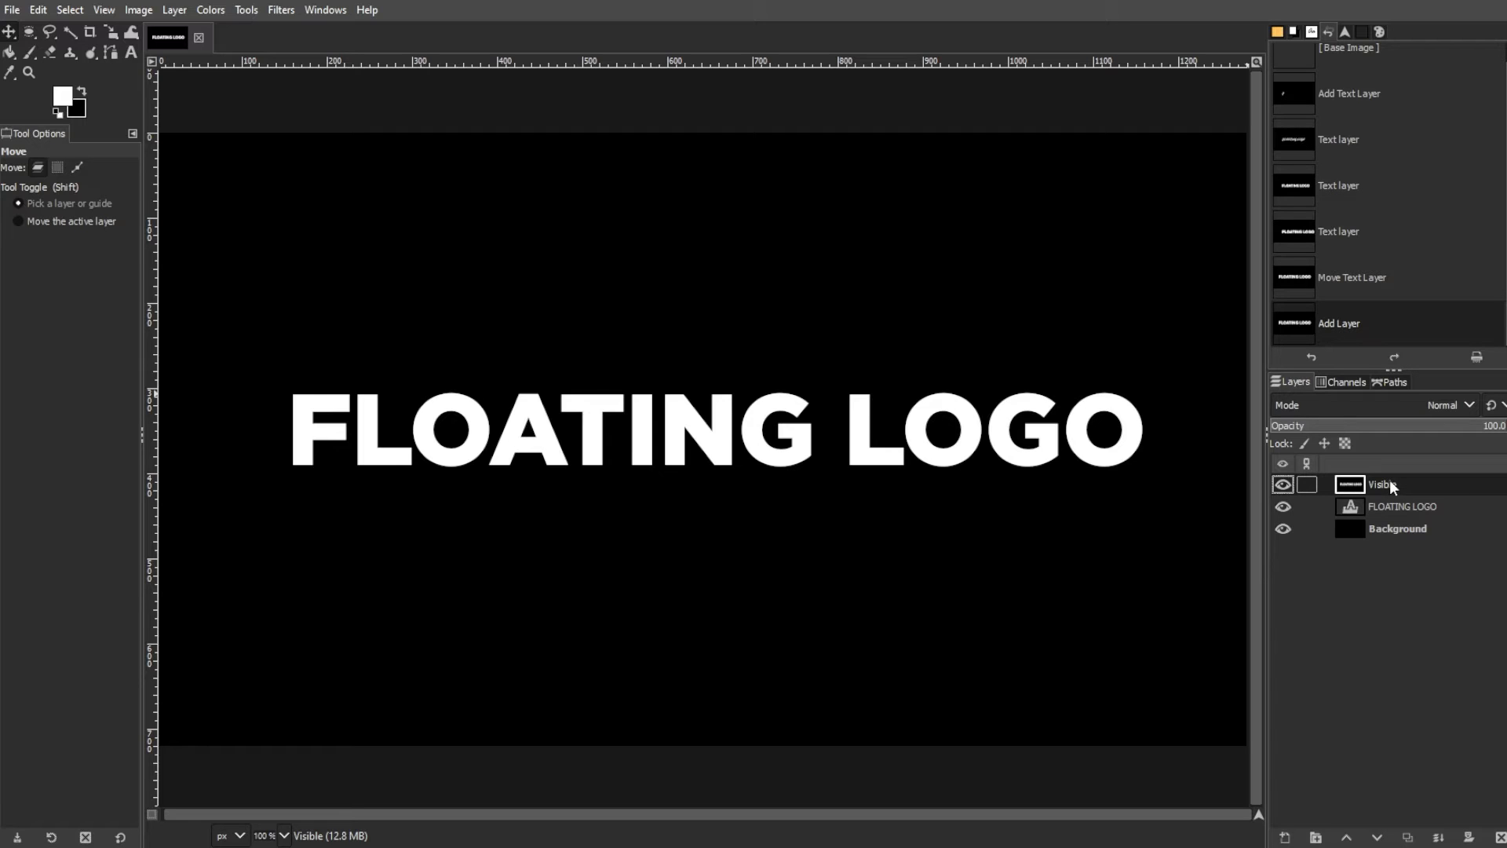
pyautogui.moveTo(1479, 490)
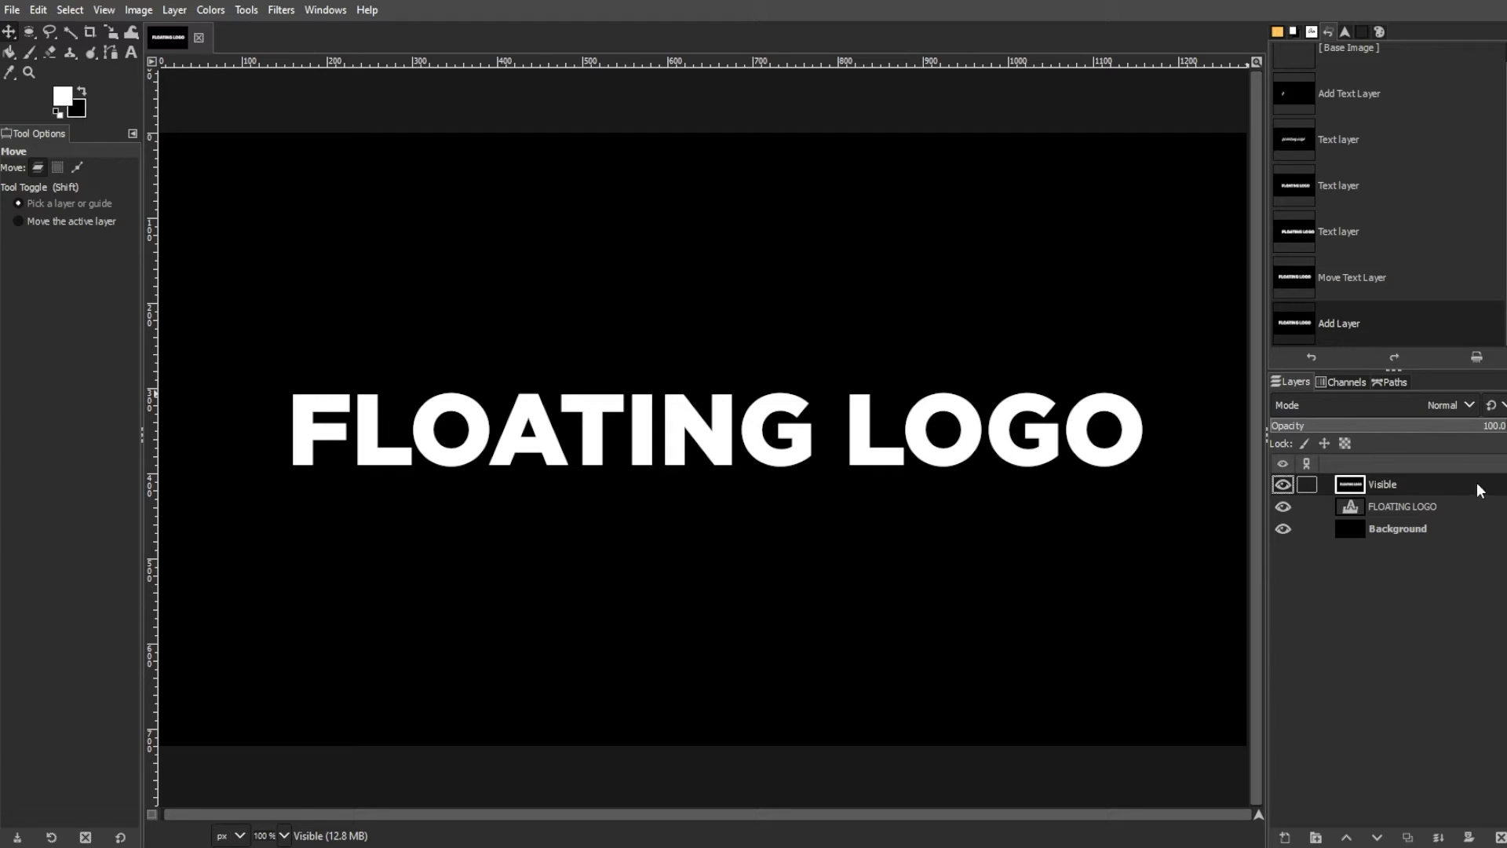
# Step: Apply a Gaussian Blur of size 4.72 to the Visible layer
pyautogui.click(281, 10)
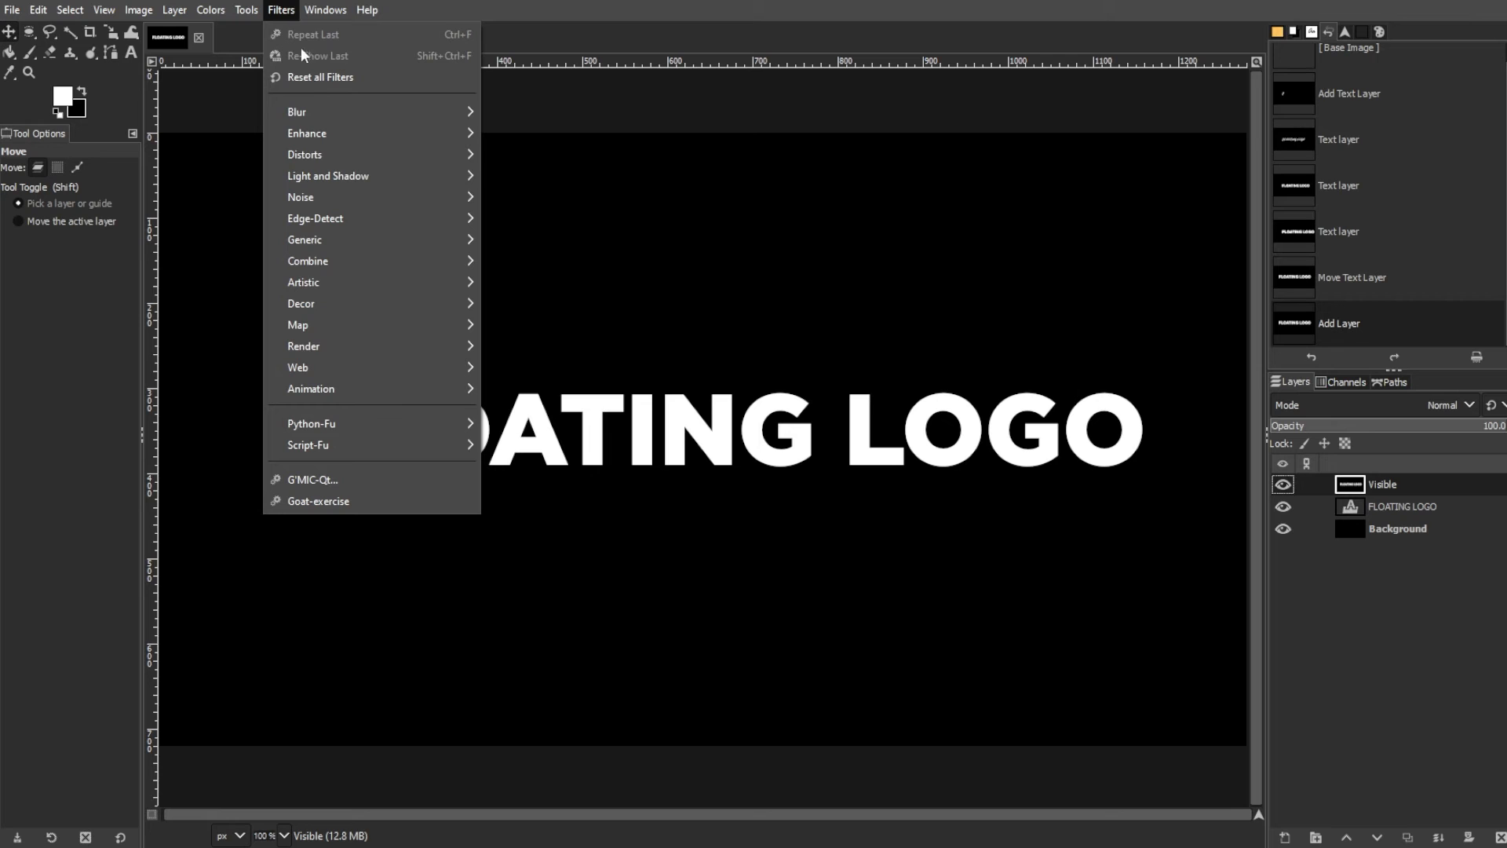
pyautogui.click(298, 111)
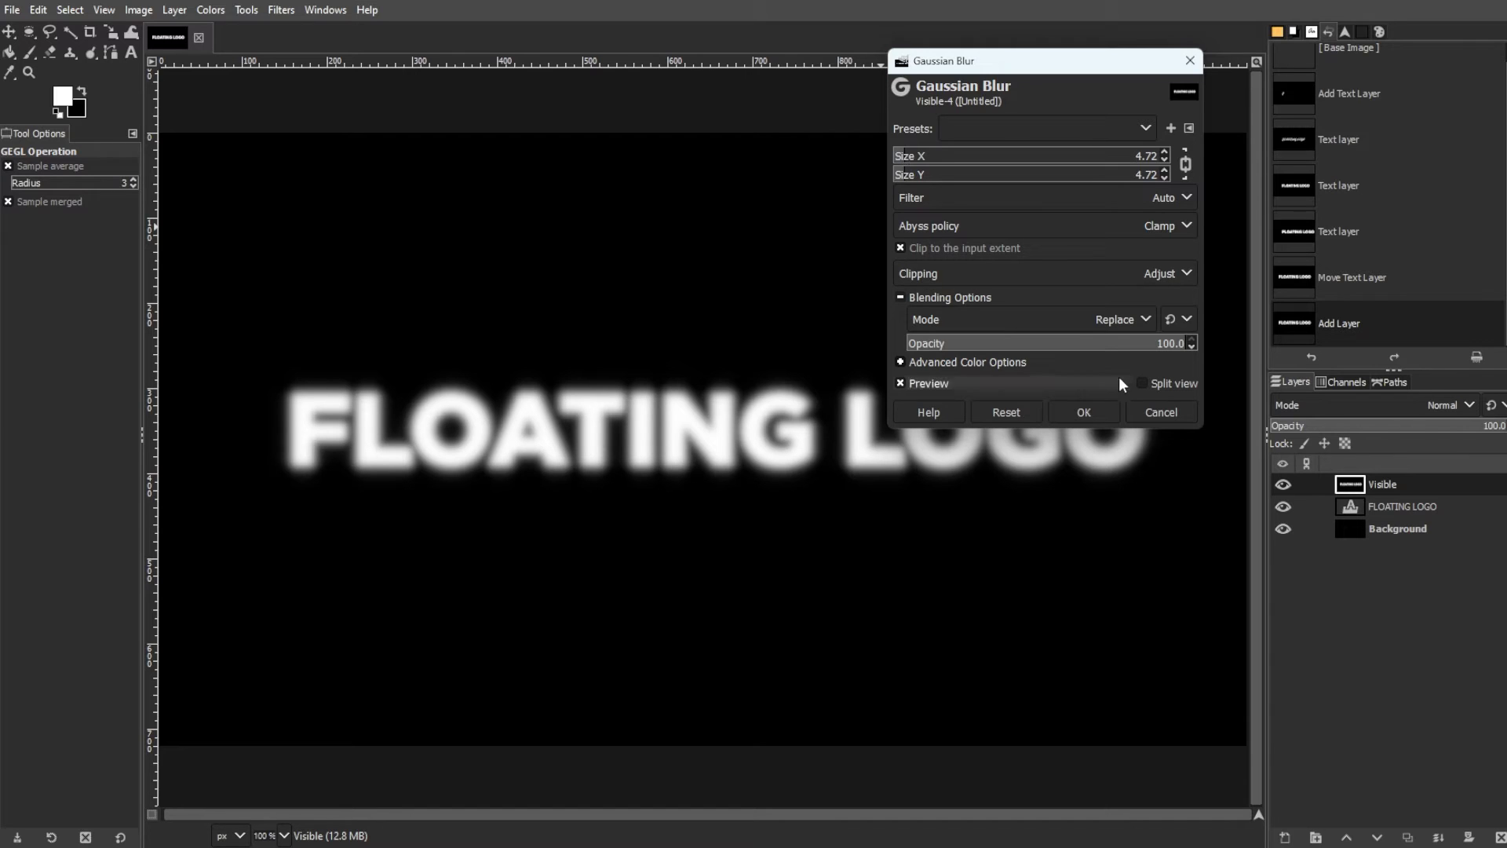
pyautogui.click(1083, 412)
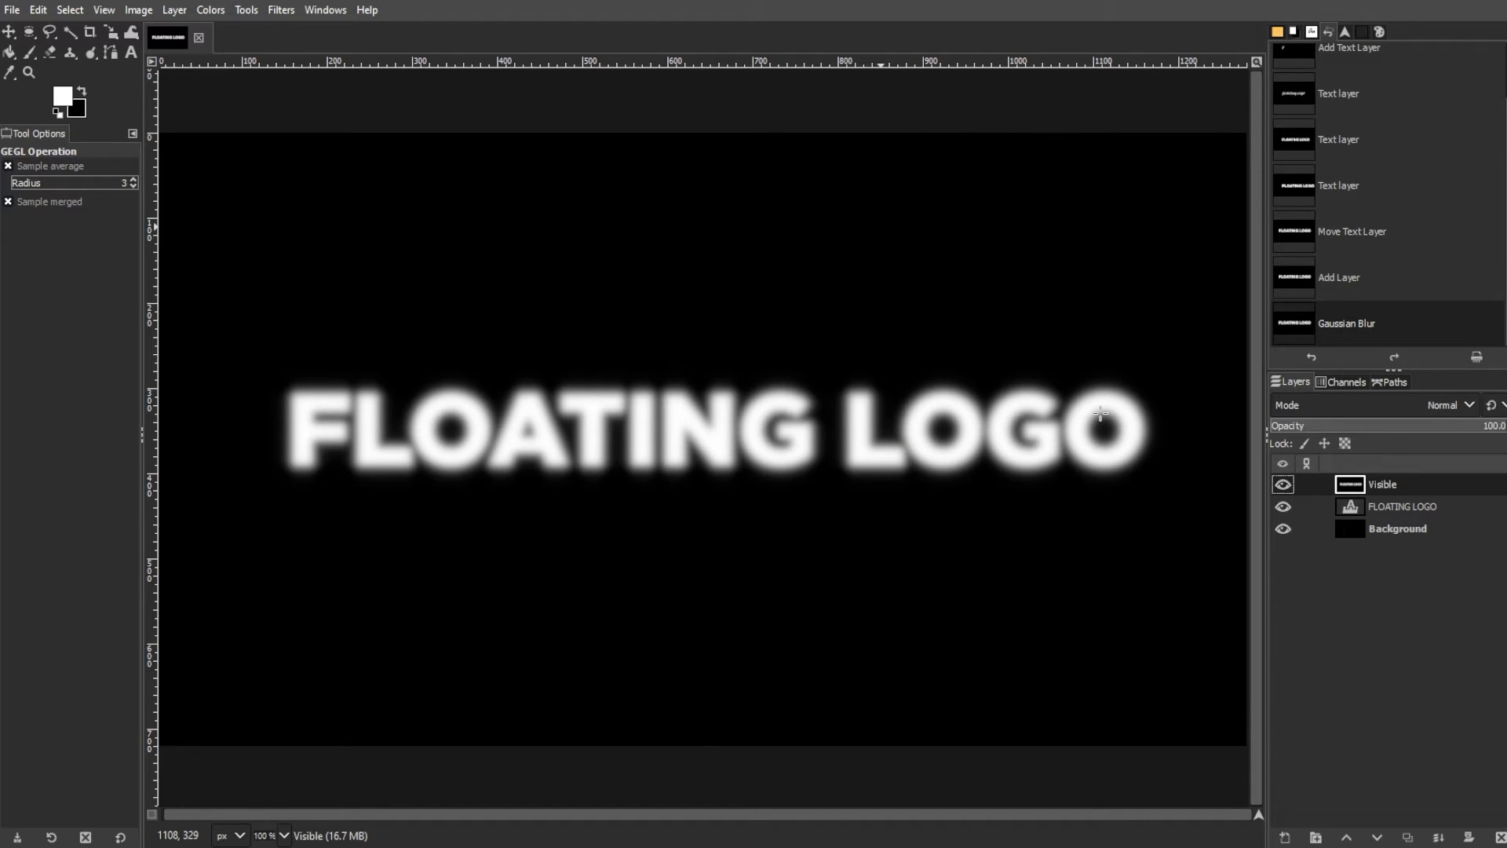
pyautogui.moveTo(1096, 414)
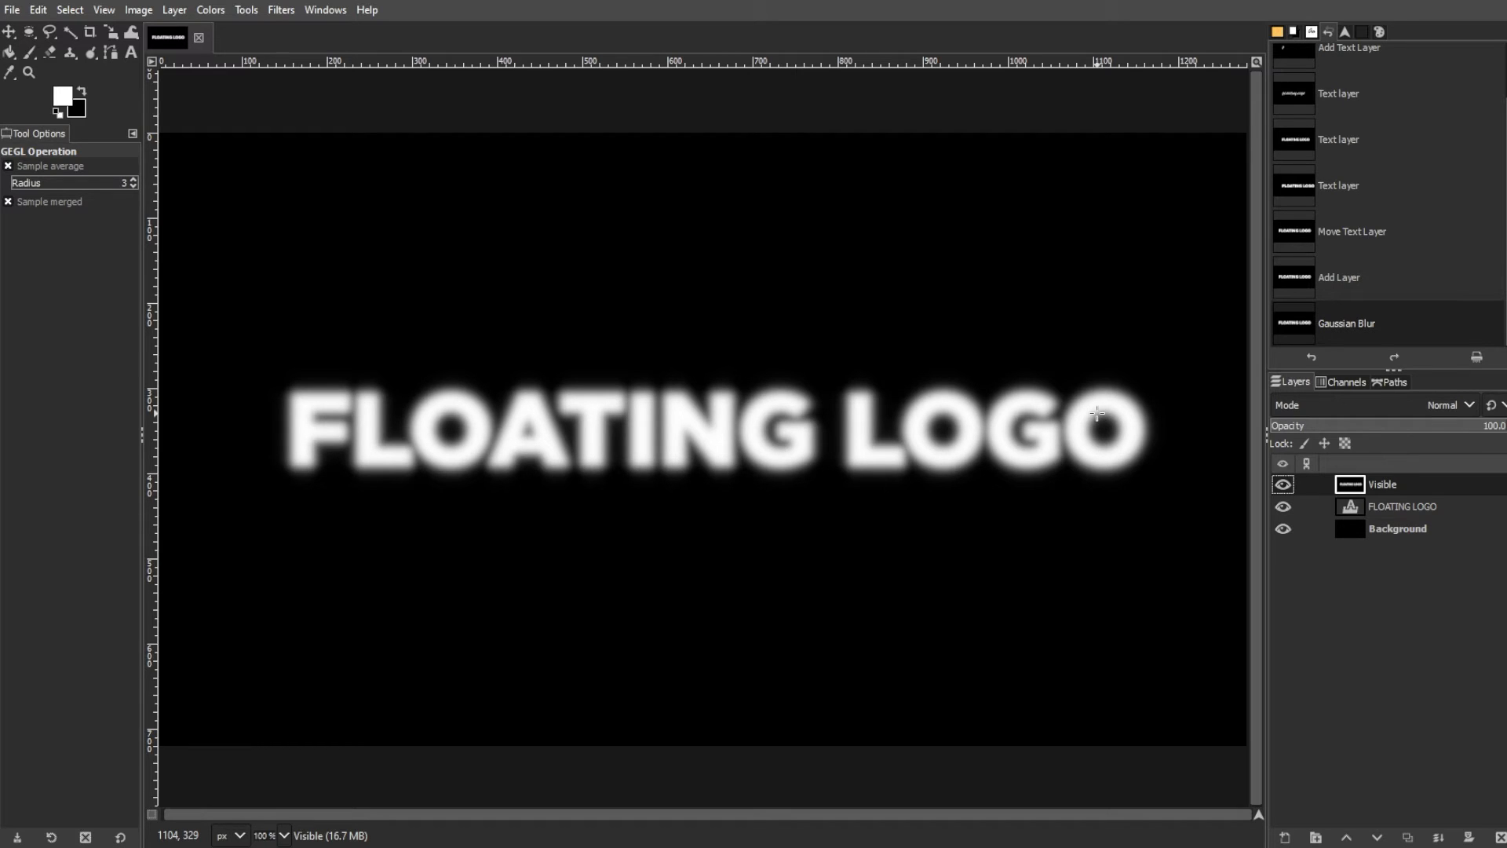
# Step: Add a transparent-filled layer named 'Bump map' above the blurred Visible layer
pyautogui.click(174, 9)
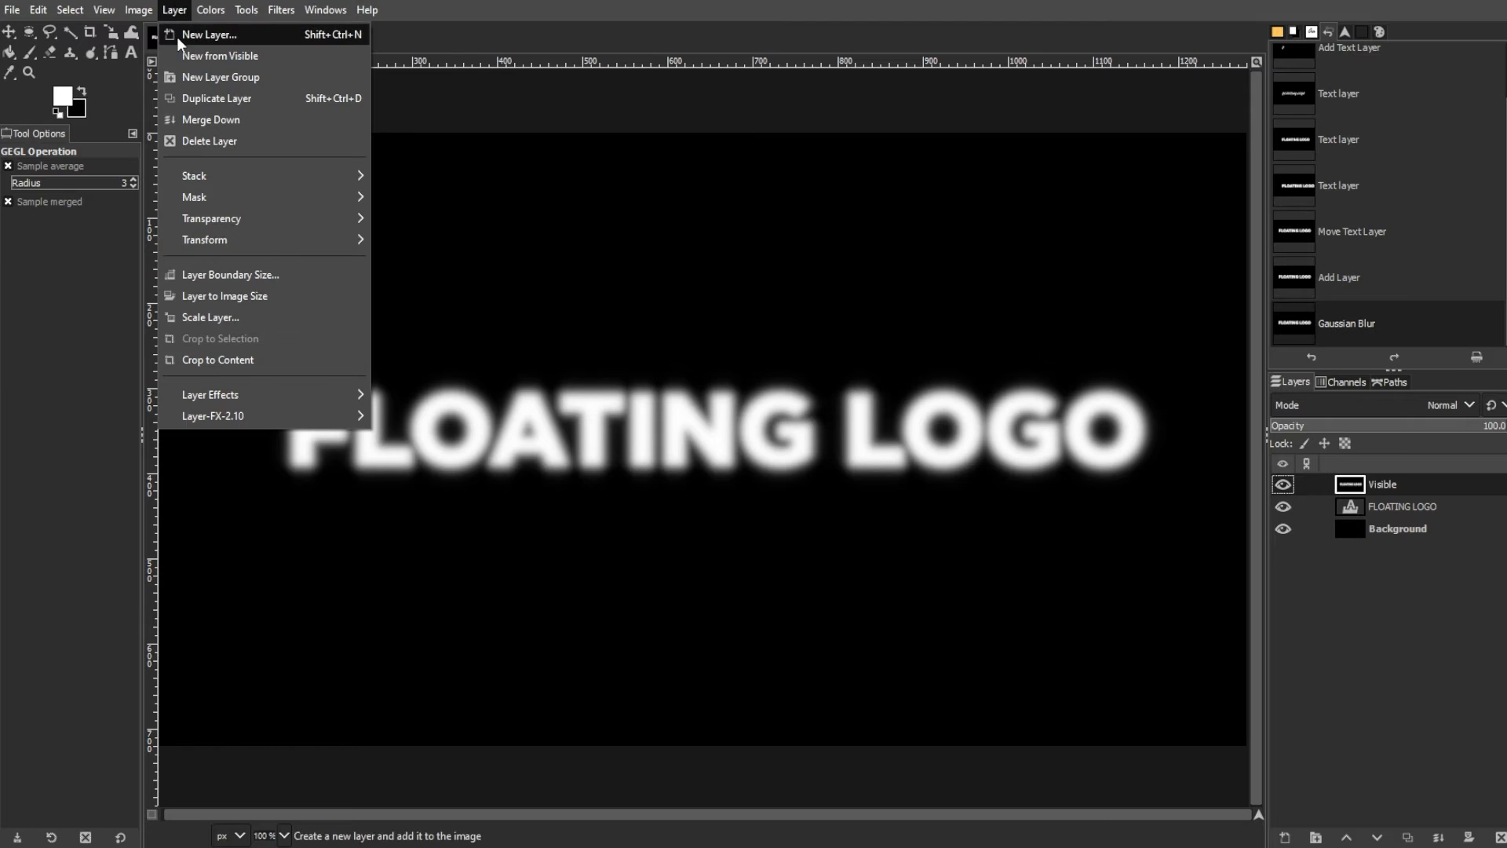
pyautogui.click(207, 35)
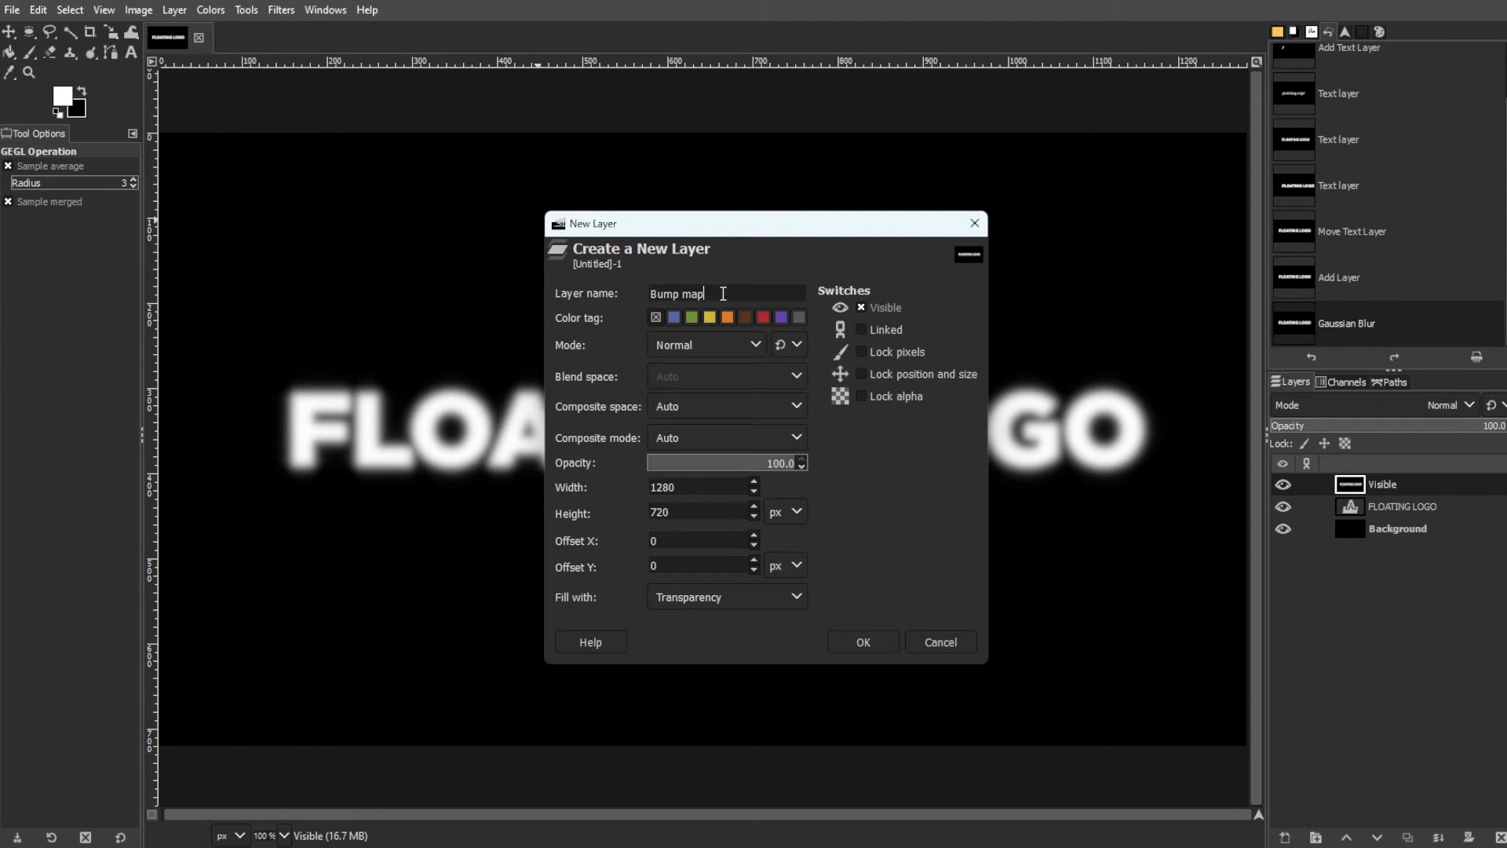
pyautogui.click(861, 642)
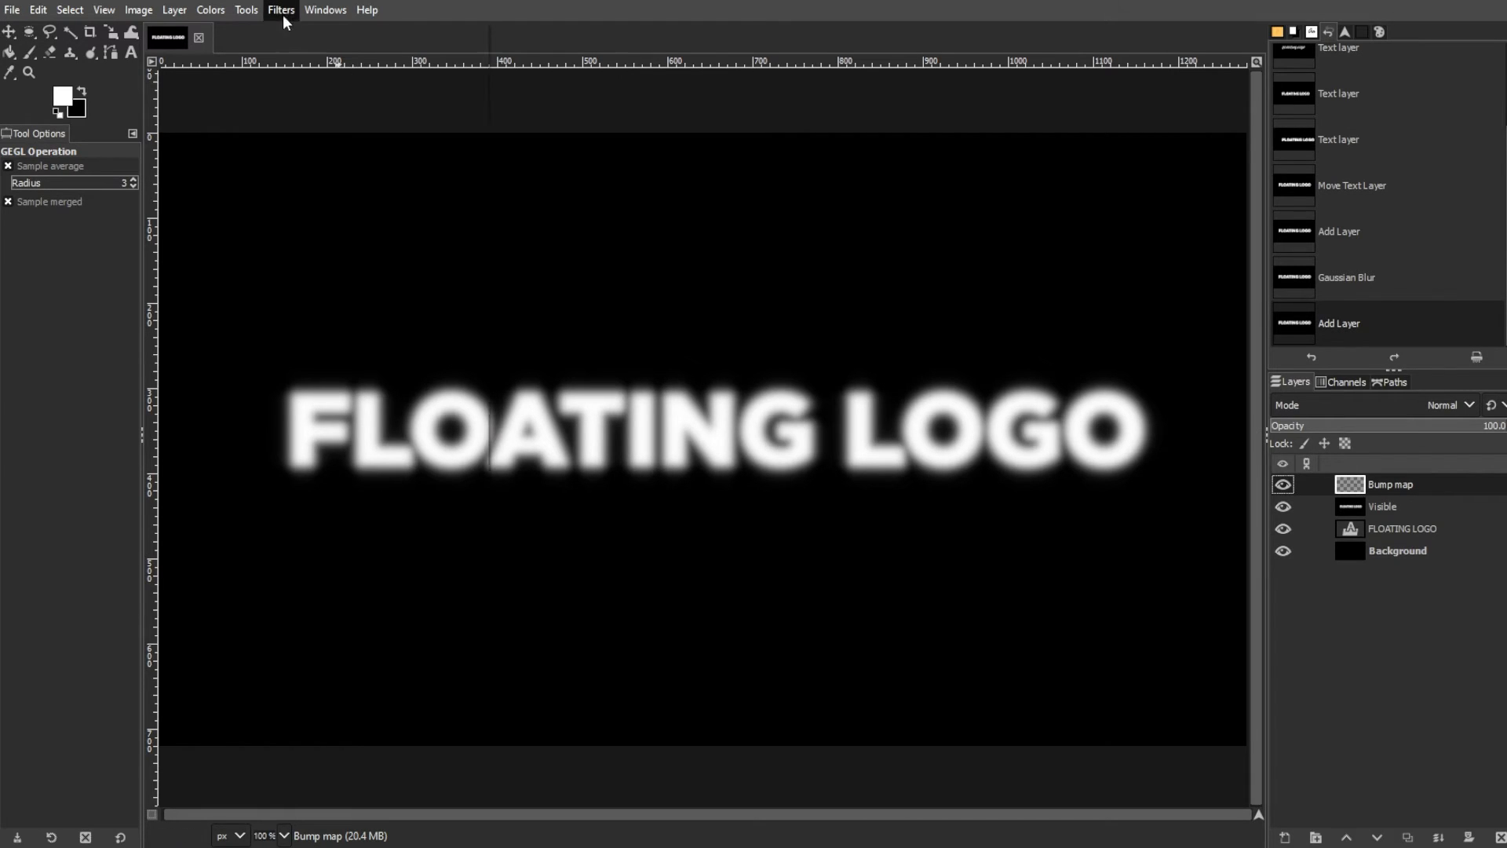
# Step: Render the Plasma filter with default settings onto the Bump map layer
pyautogui.click(281, 10)
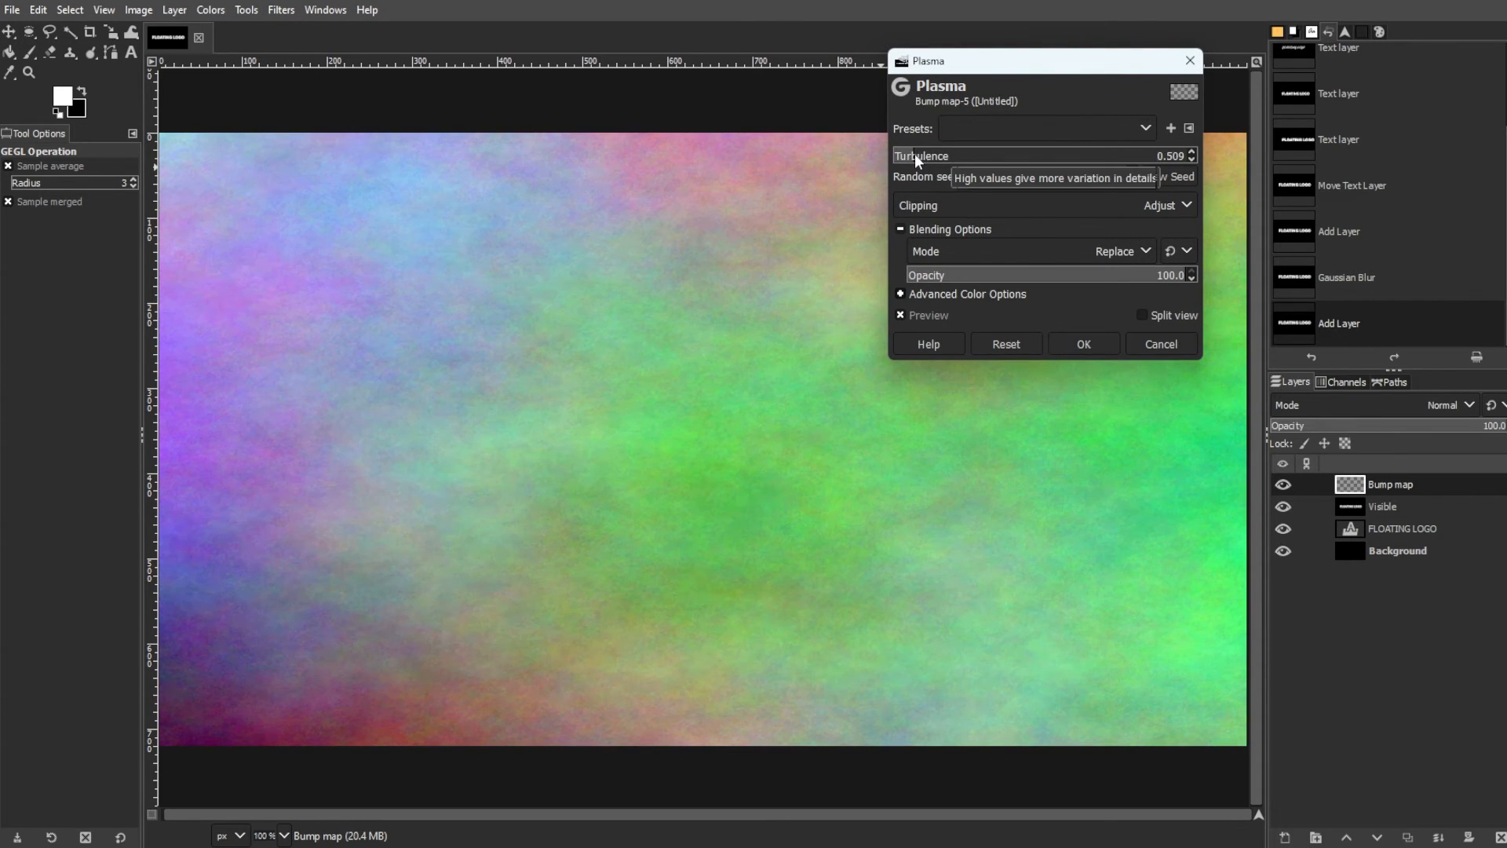
pyautogui.click(1083, 343)
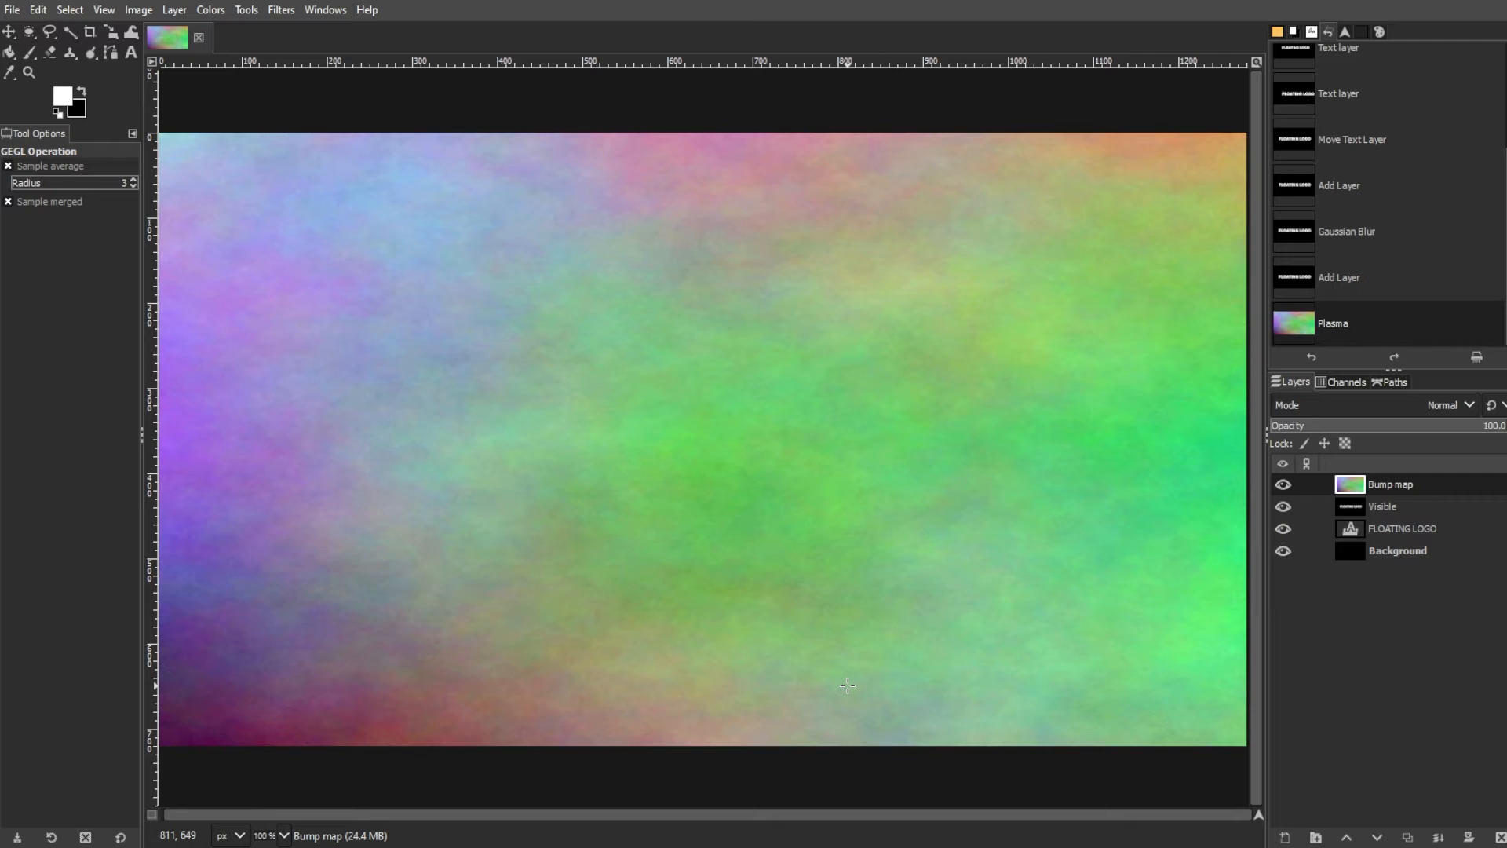
# Step: Apply Bump Map using the Visible layer, adjusting azimuth and lowering elevation
pyautogui.click(281, 10)
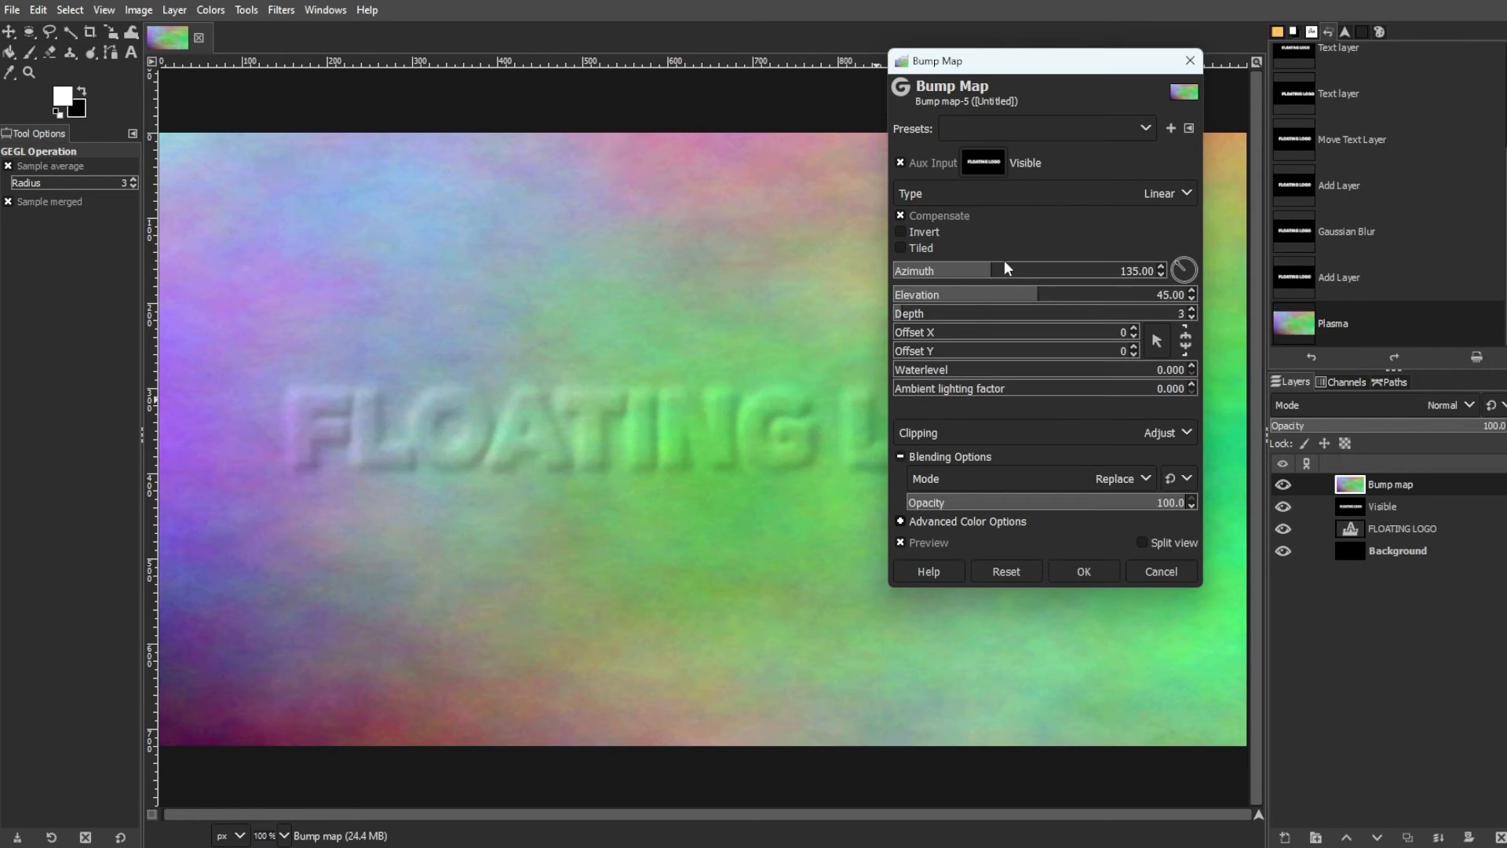
pyautogui.moveTo(1037, 294); pyautogui.dragTo(952, 294)
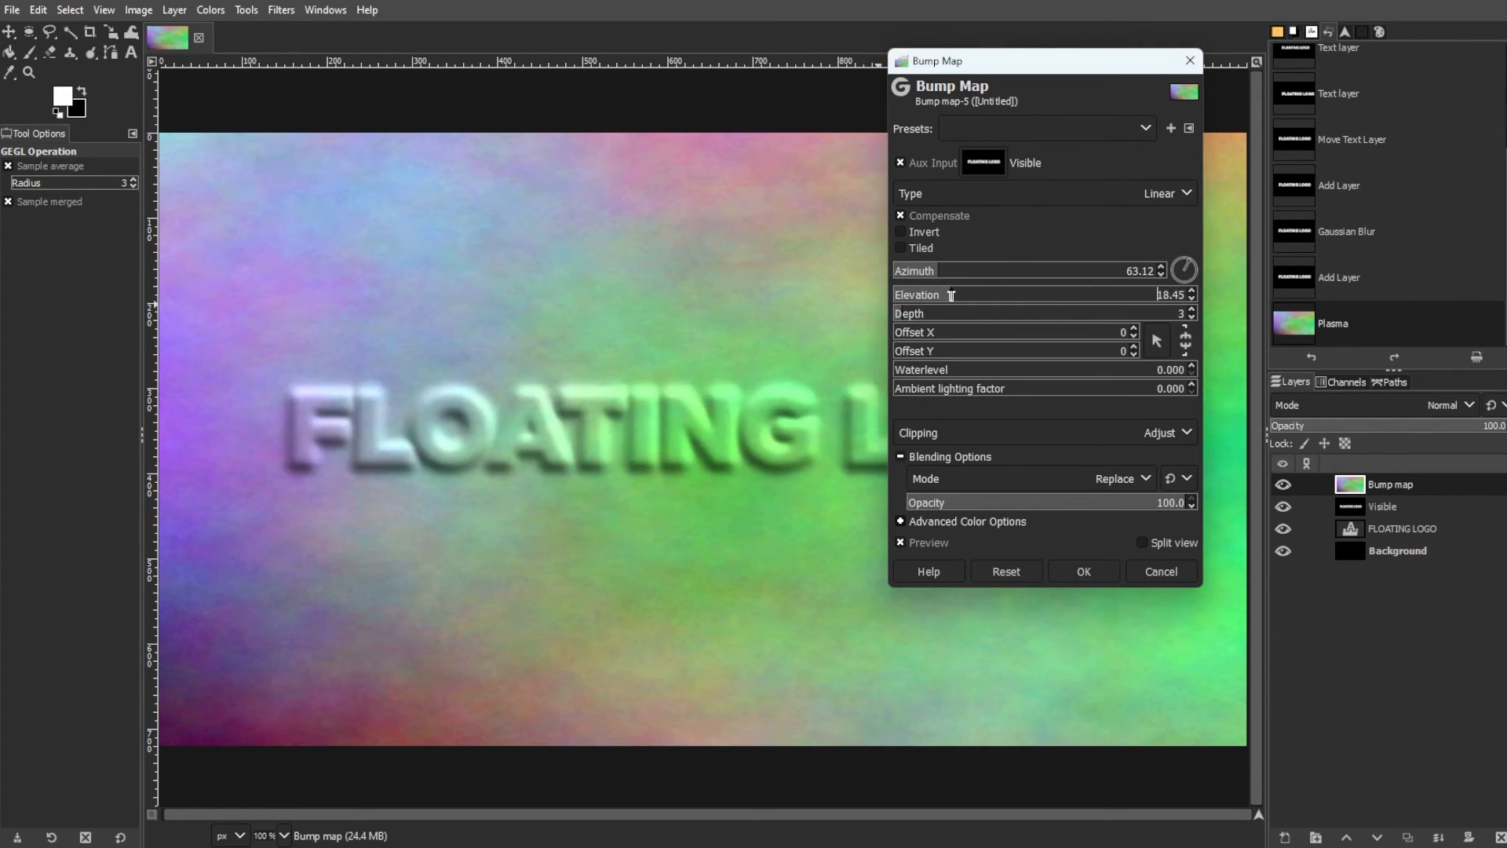
pyautogui.moveTo(942, 60); pyautogui.dragTo(1113, 123)
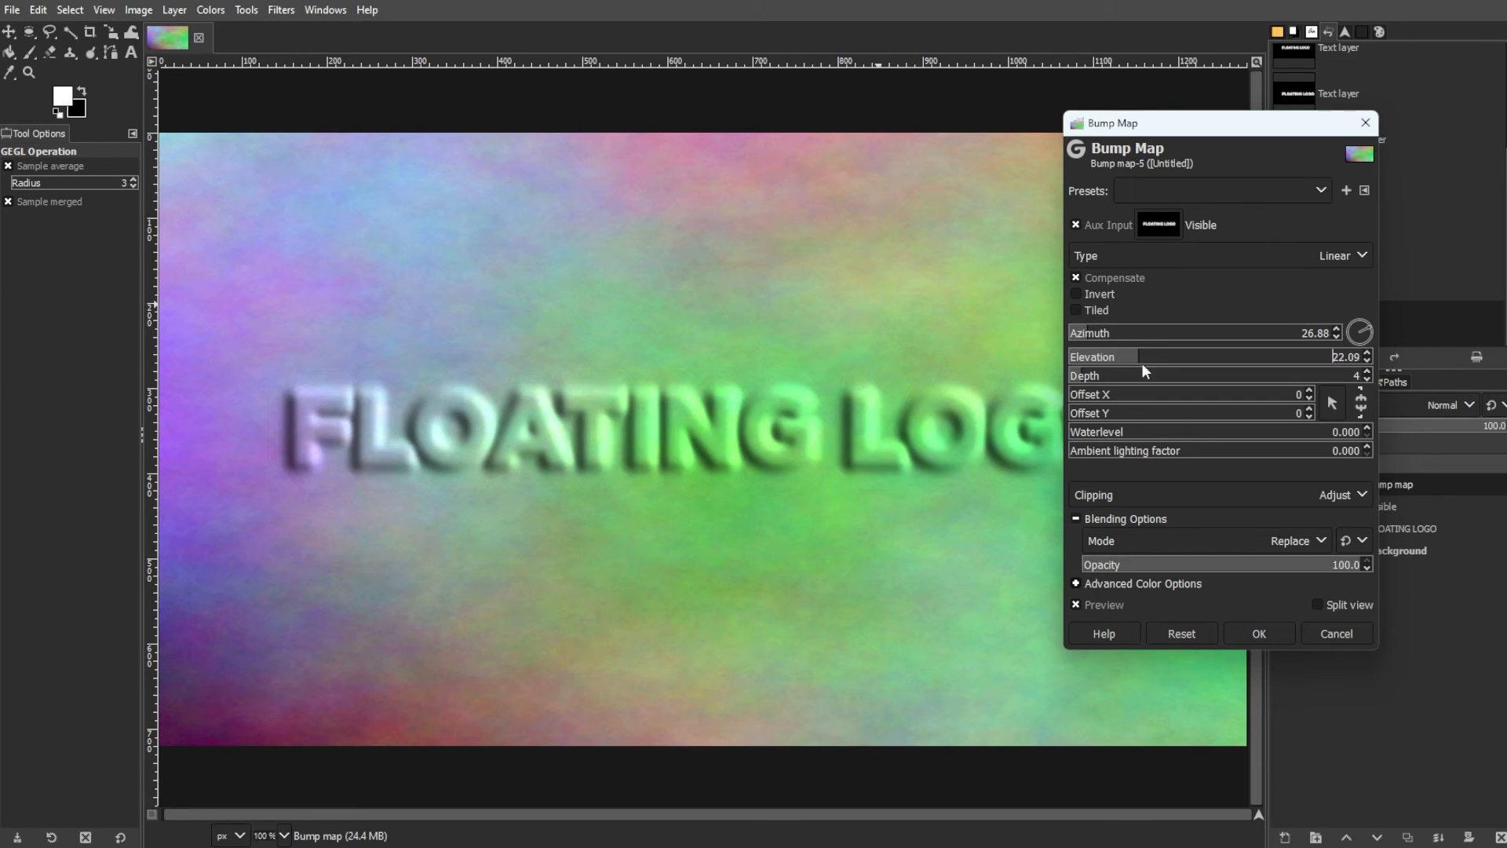
pyautogui.click(1258, 633)
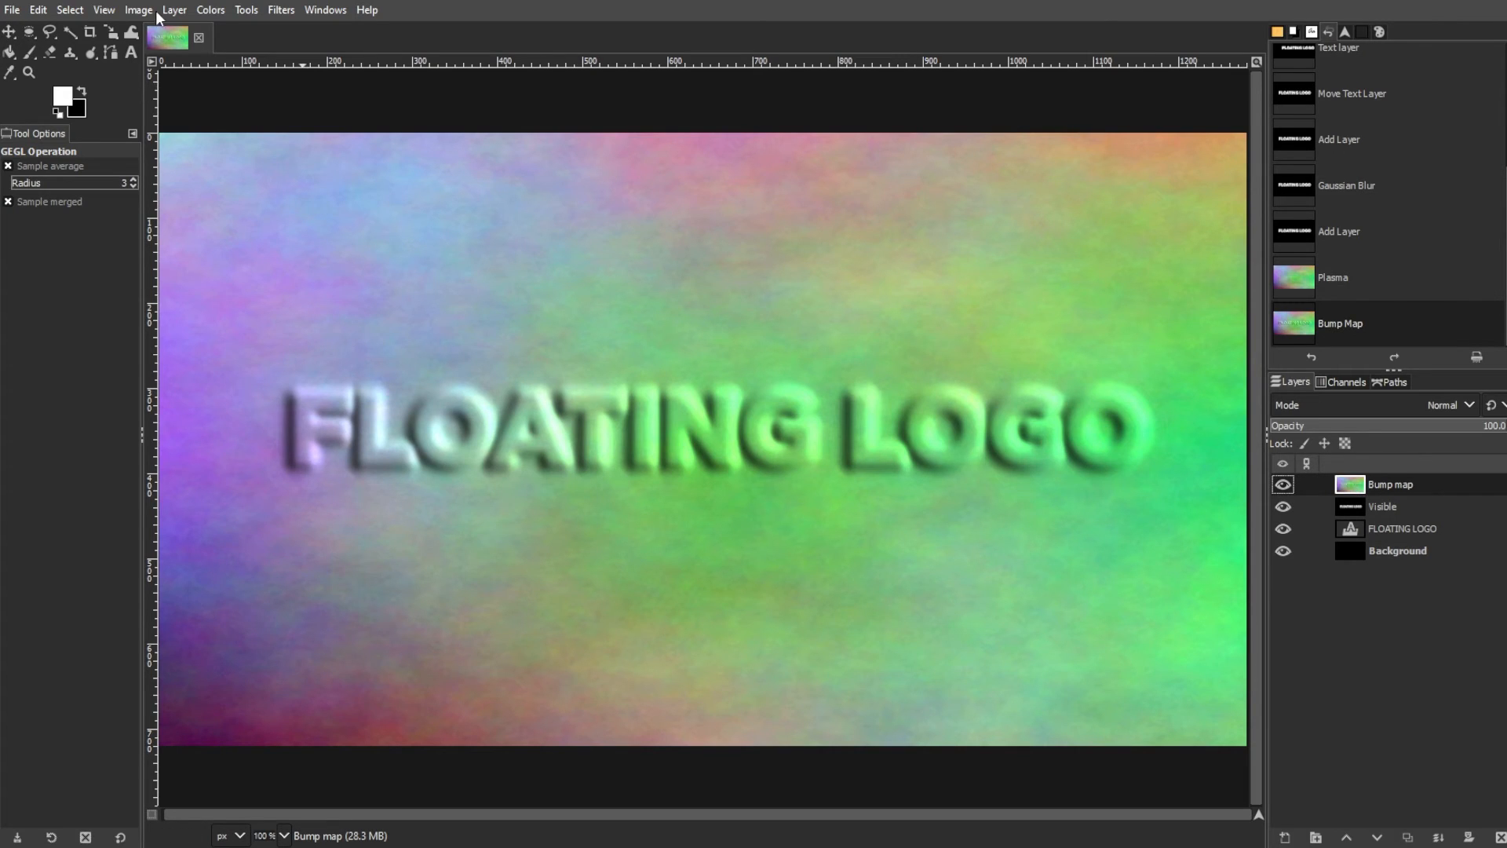
# Step: Add a white layer mask to the plasma layer and paste the Visible layer into it
pyautogui.click(174, 10)
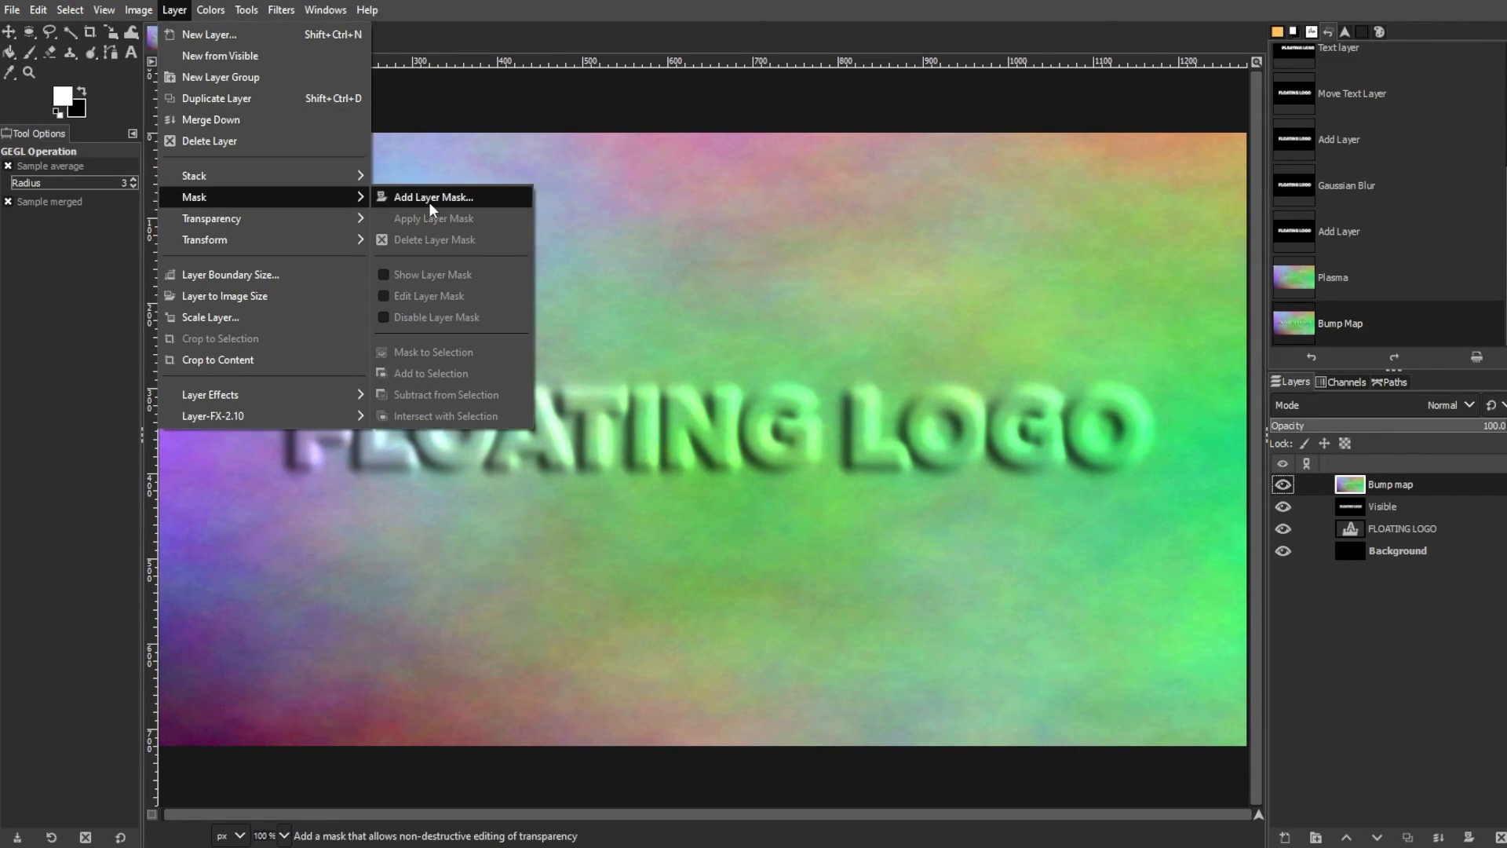
pyautogui.click(432, 197)
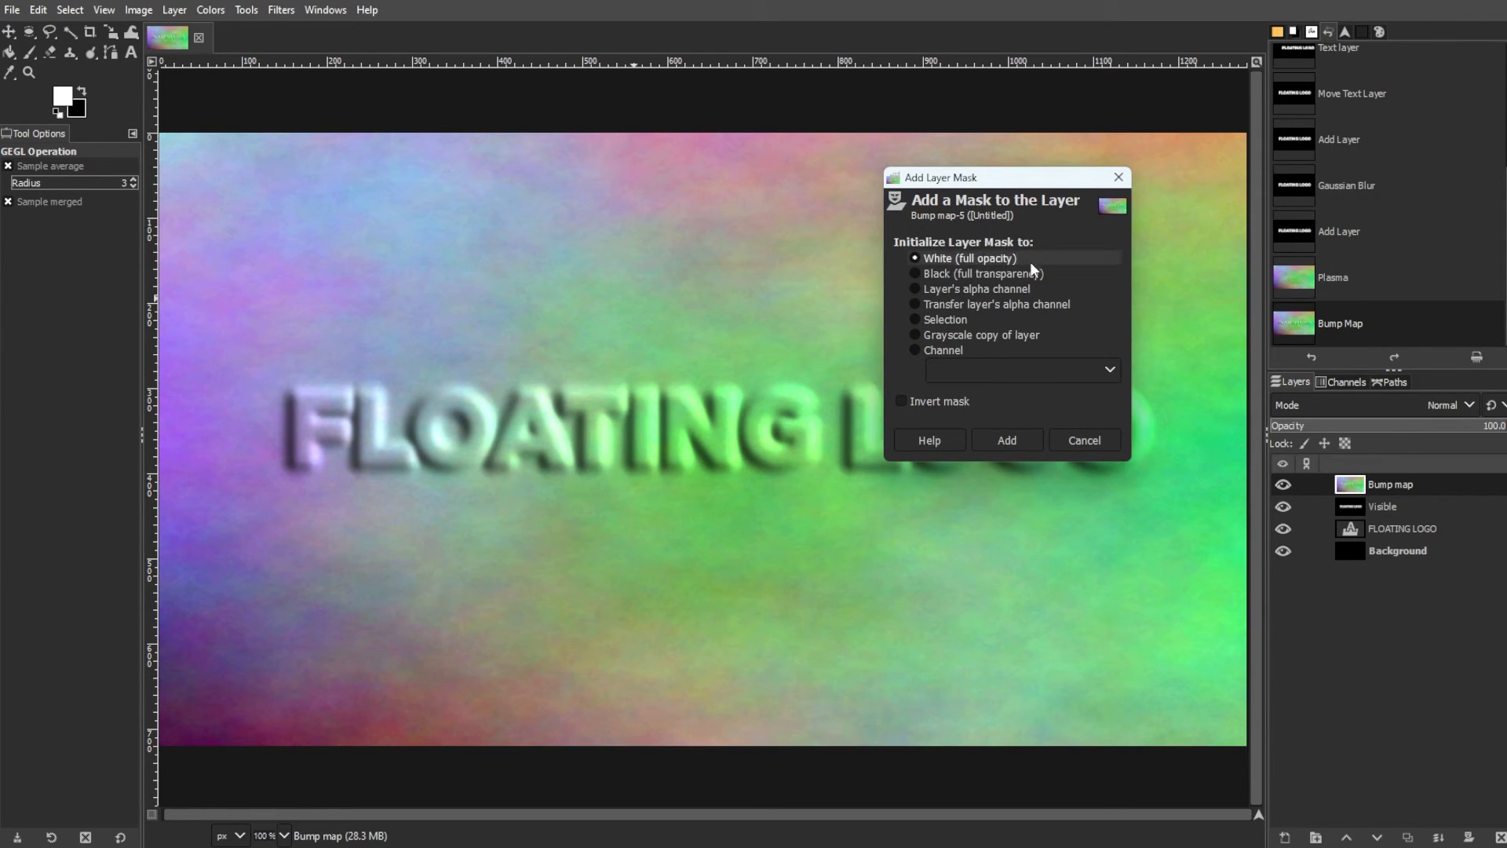
pyautogui.click(1006, 445)
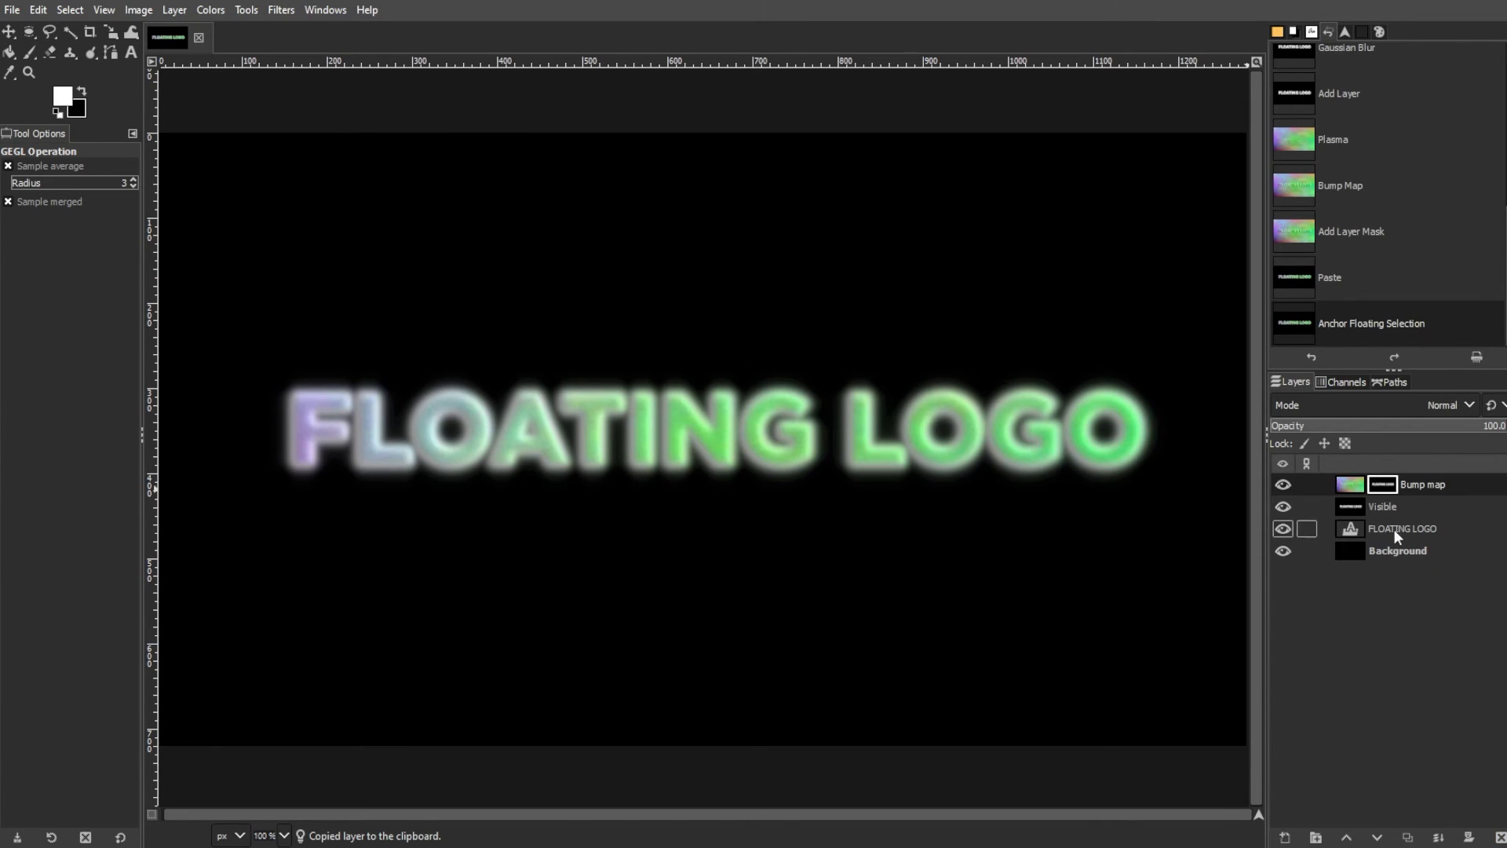
pyautogui.click(1423, 484)
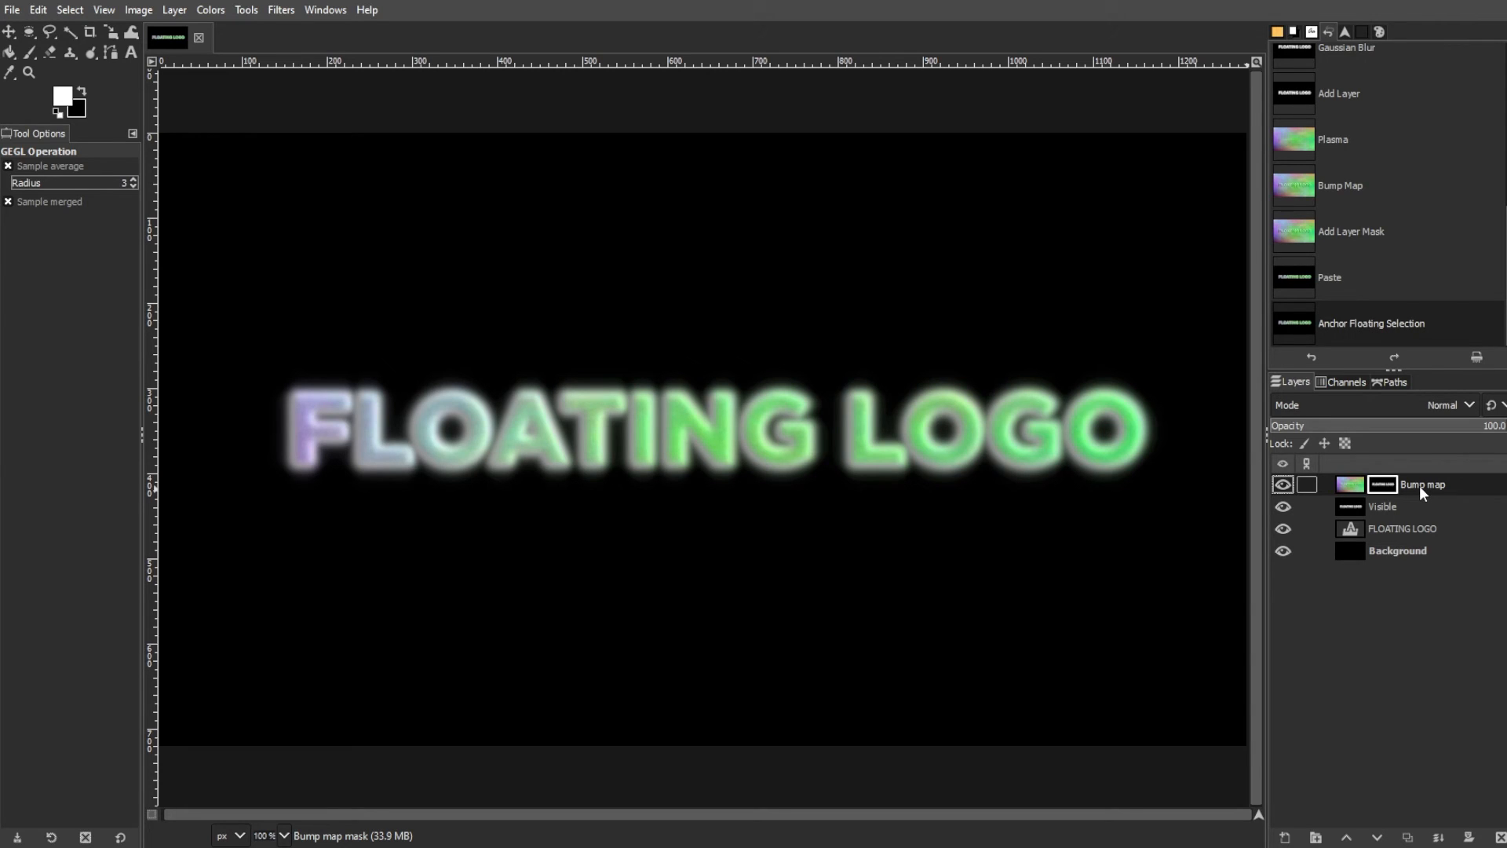
# Step: Apply Levels to the Bump map mask with input levels around 86 and 172
pyautogui.click(210, 10)
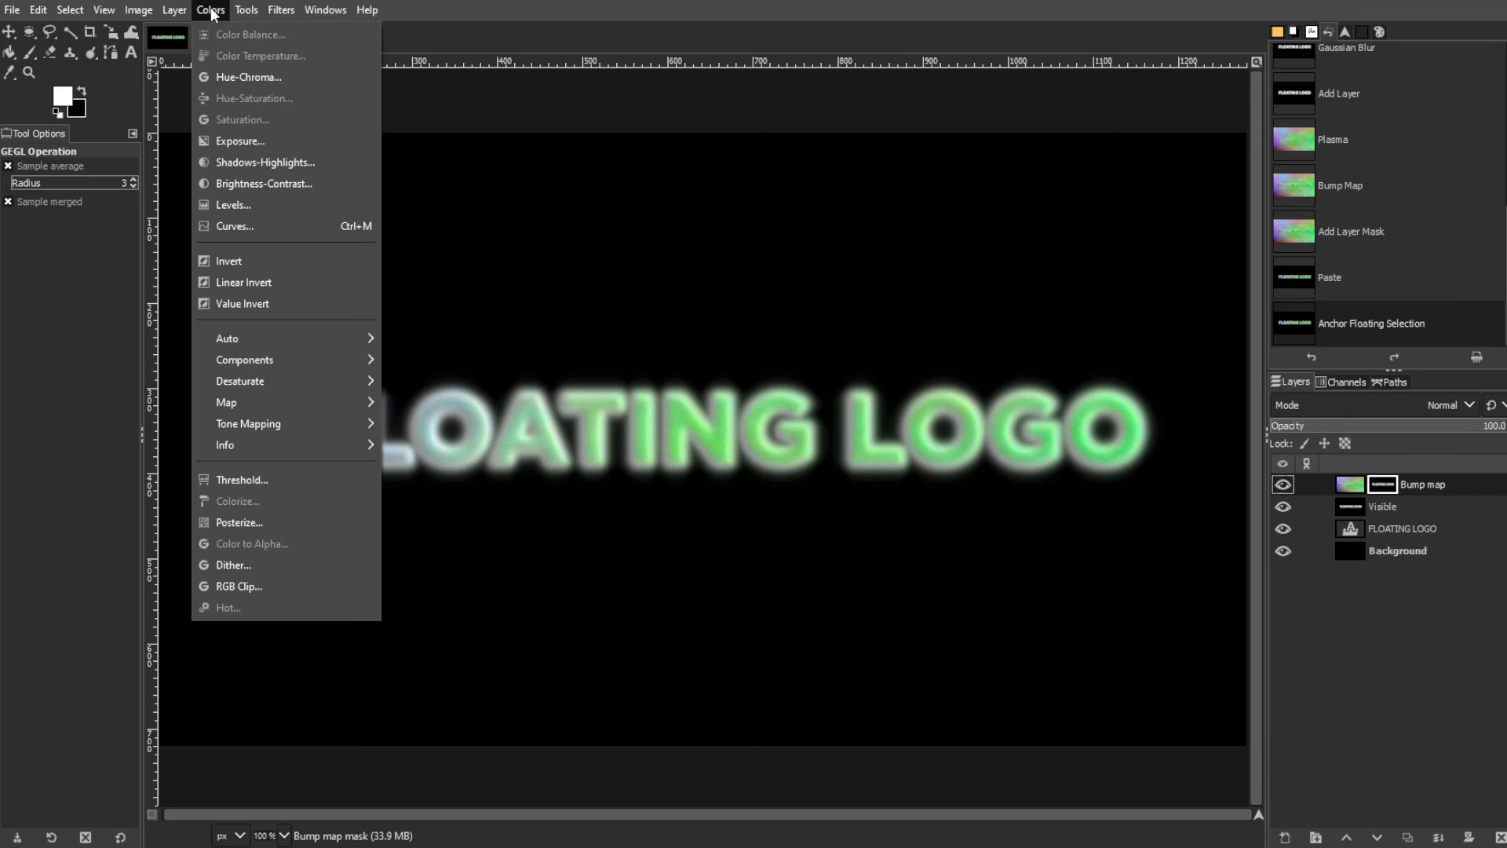
pyautogui.click(234, 205)
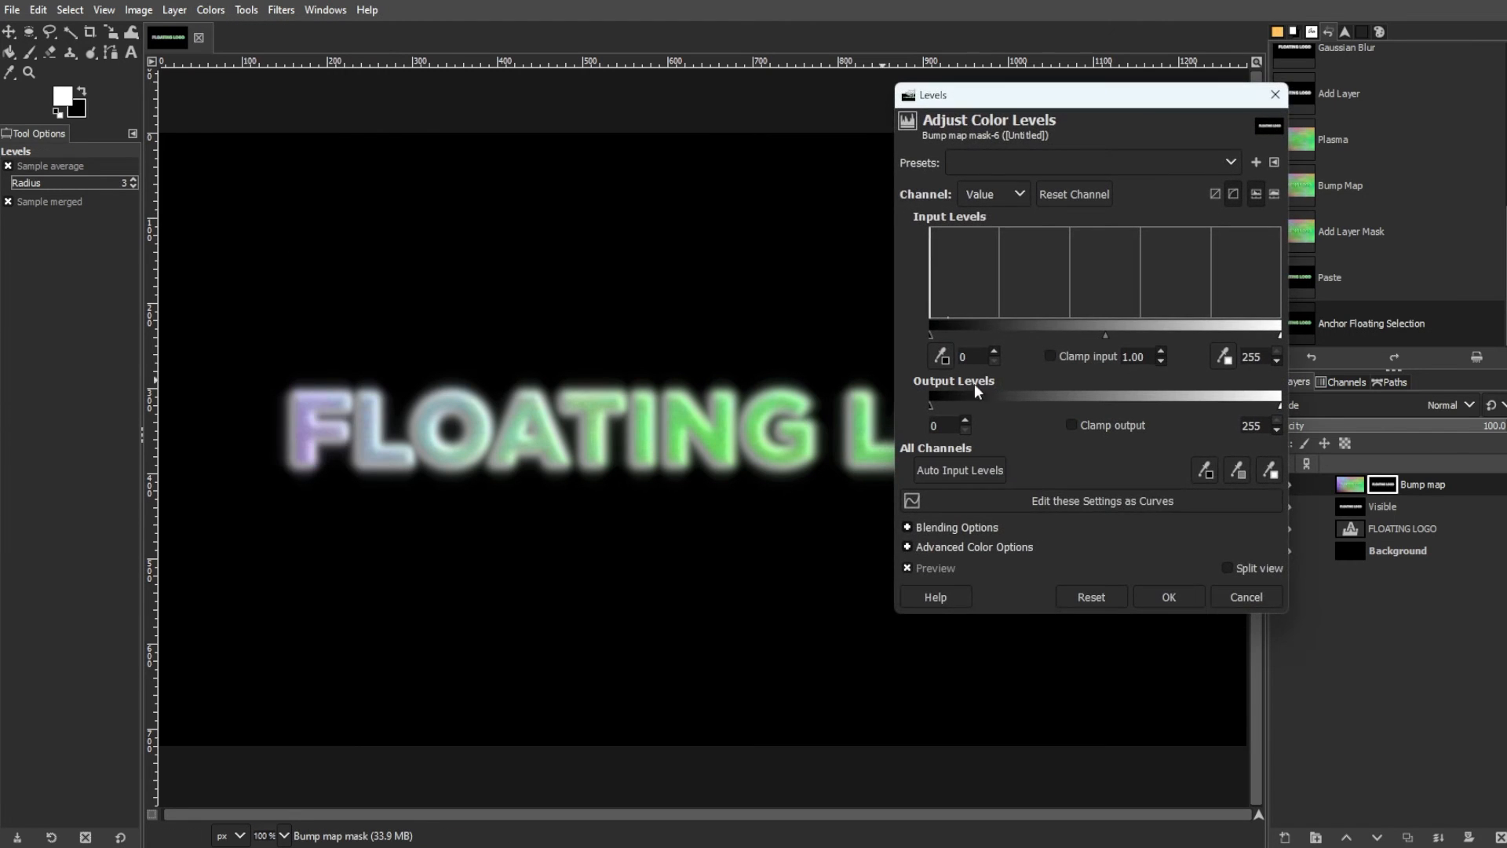
pyautogui.moveTo(947, 334); pyautogui.dragTo(1011, 334)
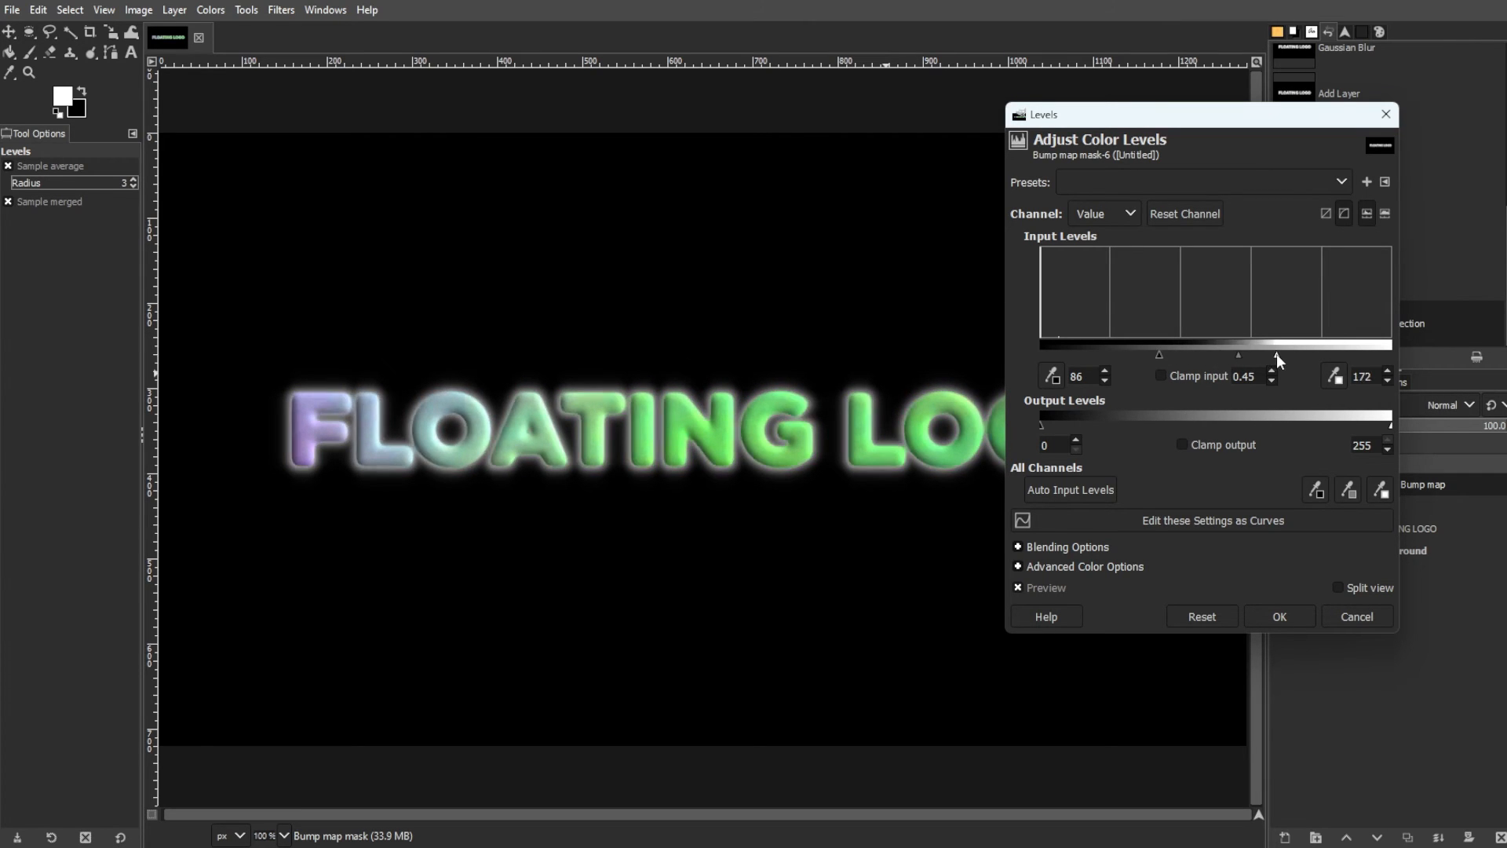
pyautogui.click(1278, 617)
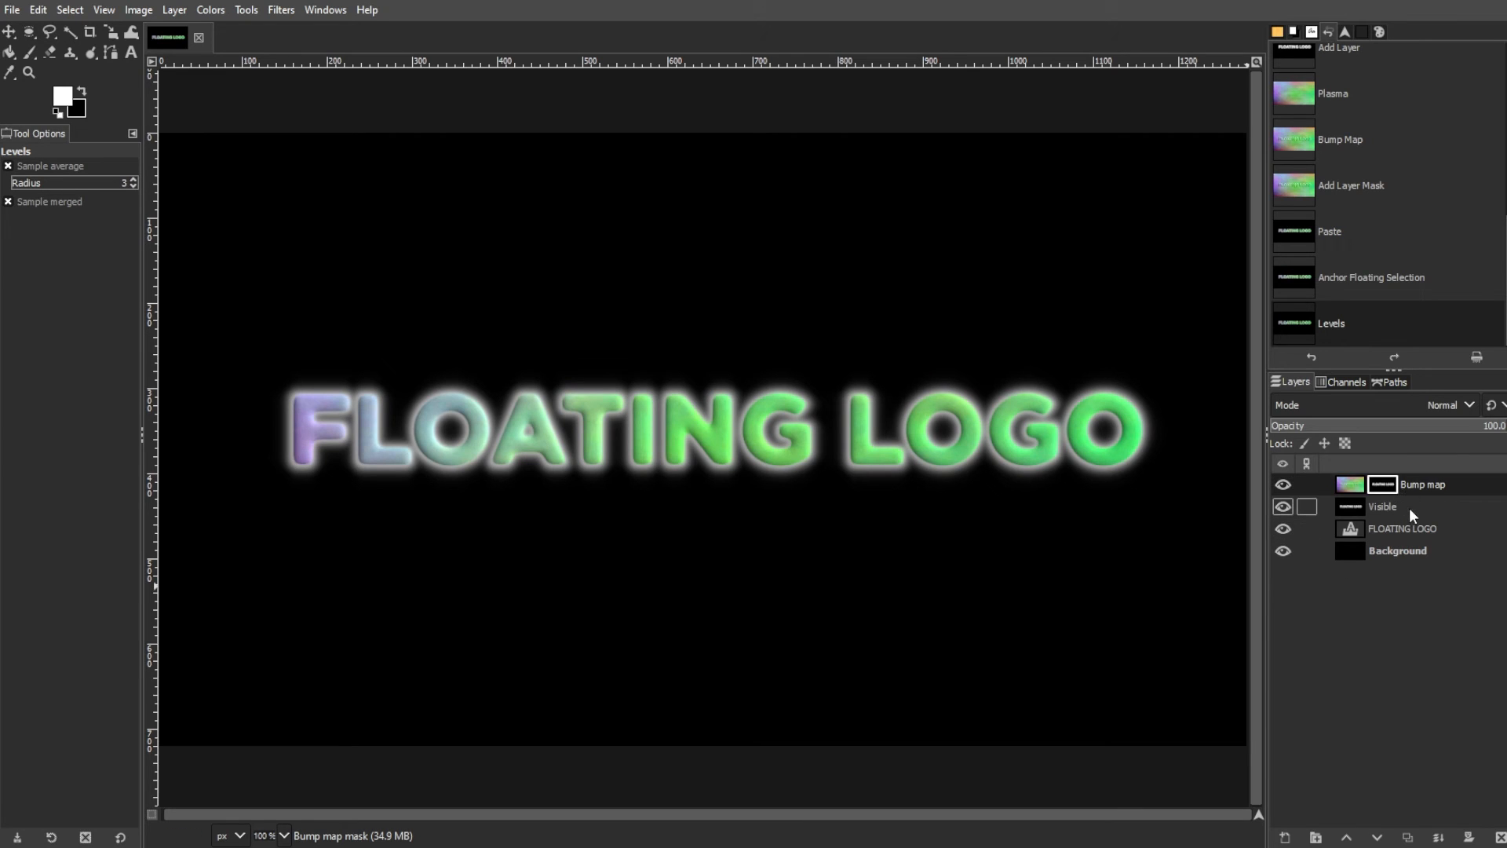
# Step: Select the Visible layer and nudge its inverted copy a few pixels down and right
pyautogui.click(1382, 506)
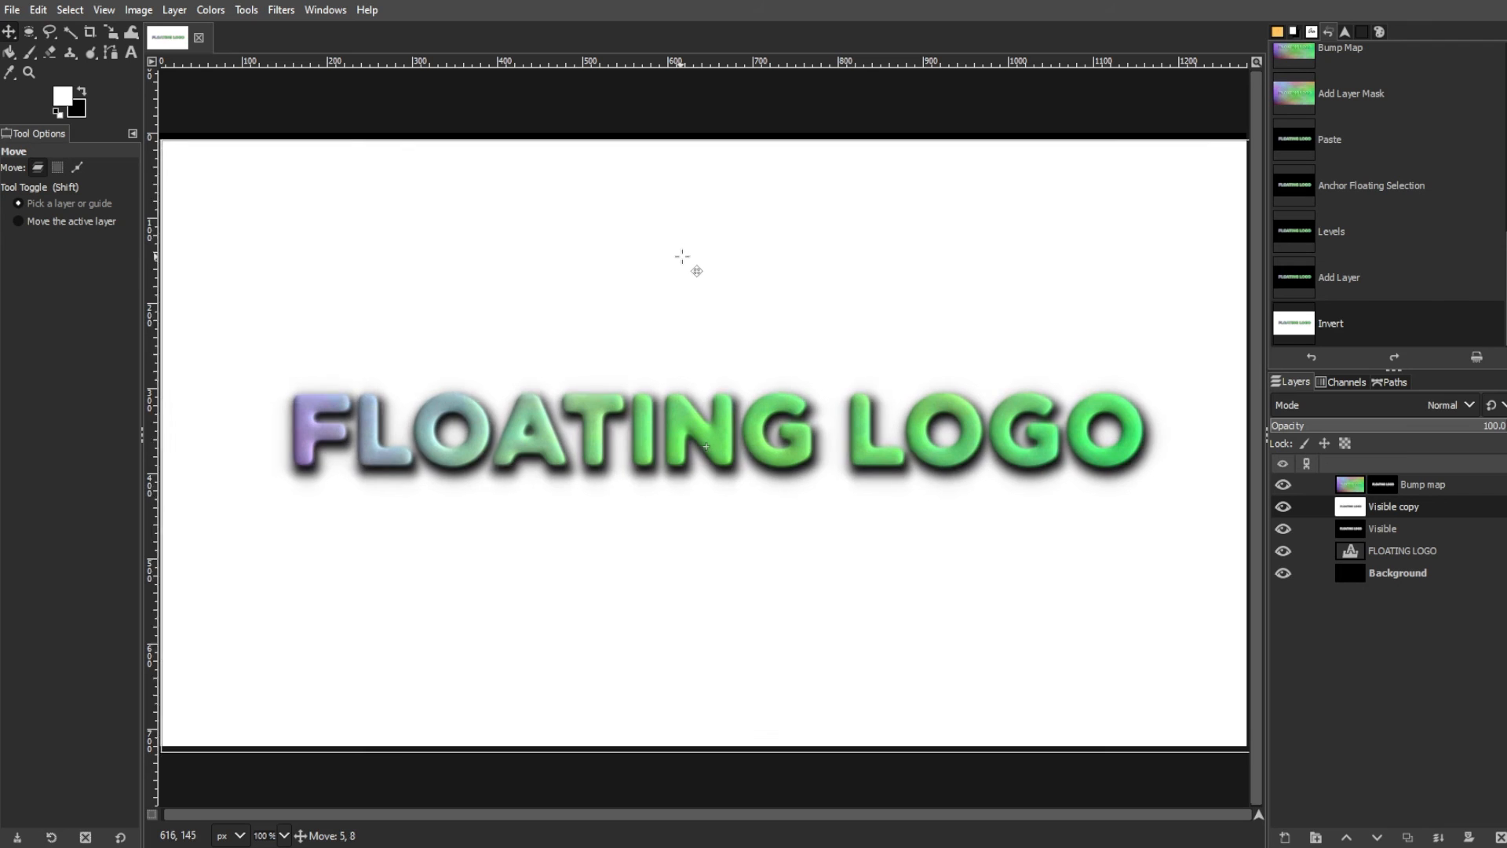
pyautogui.moveTo(682, 255); pyautogui.dragTo(702, 265)
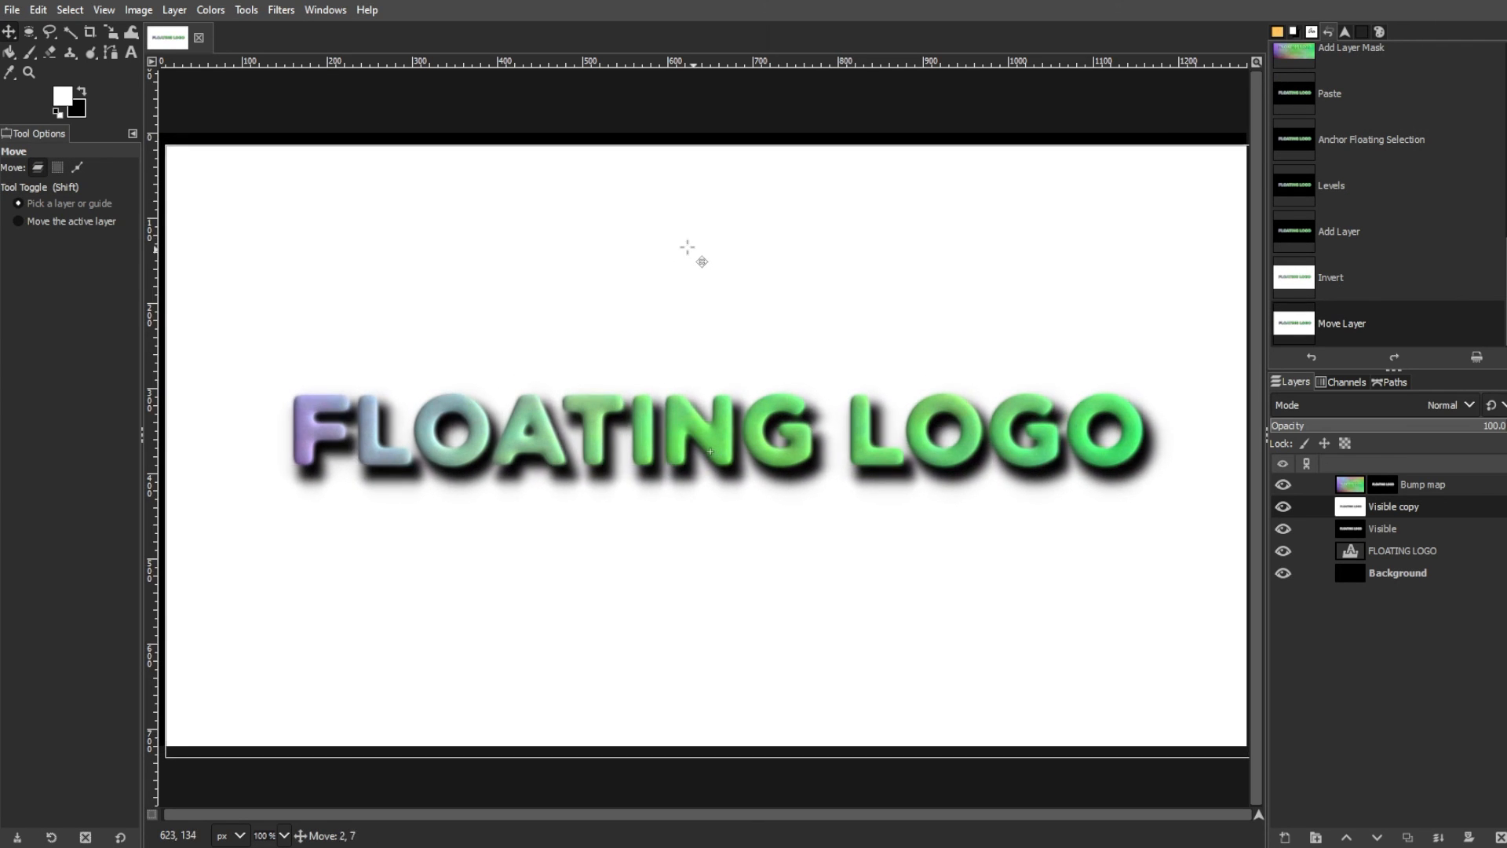
pyautogui.moveTo(707, 441); pyautogui.dragTo(703, 437)
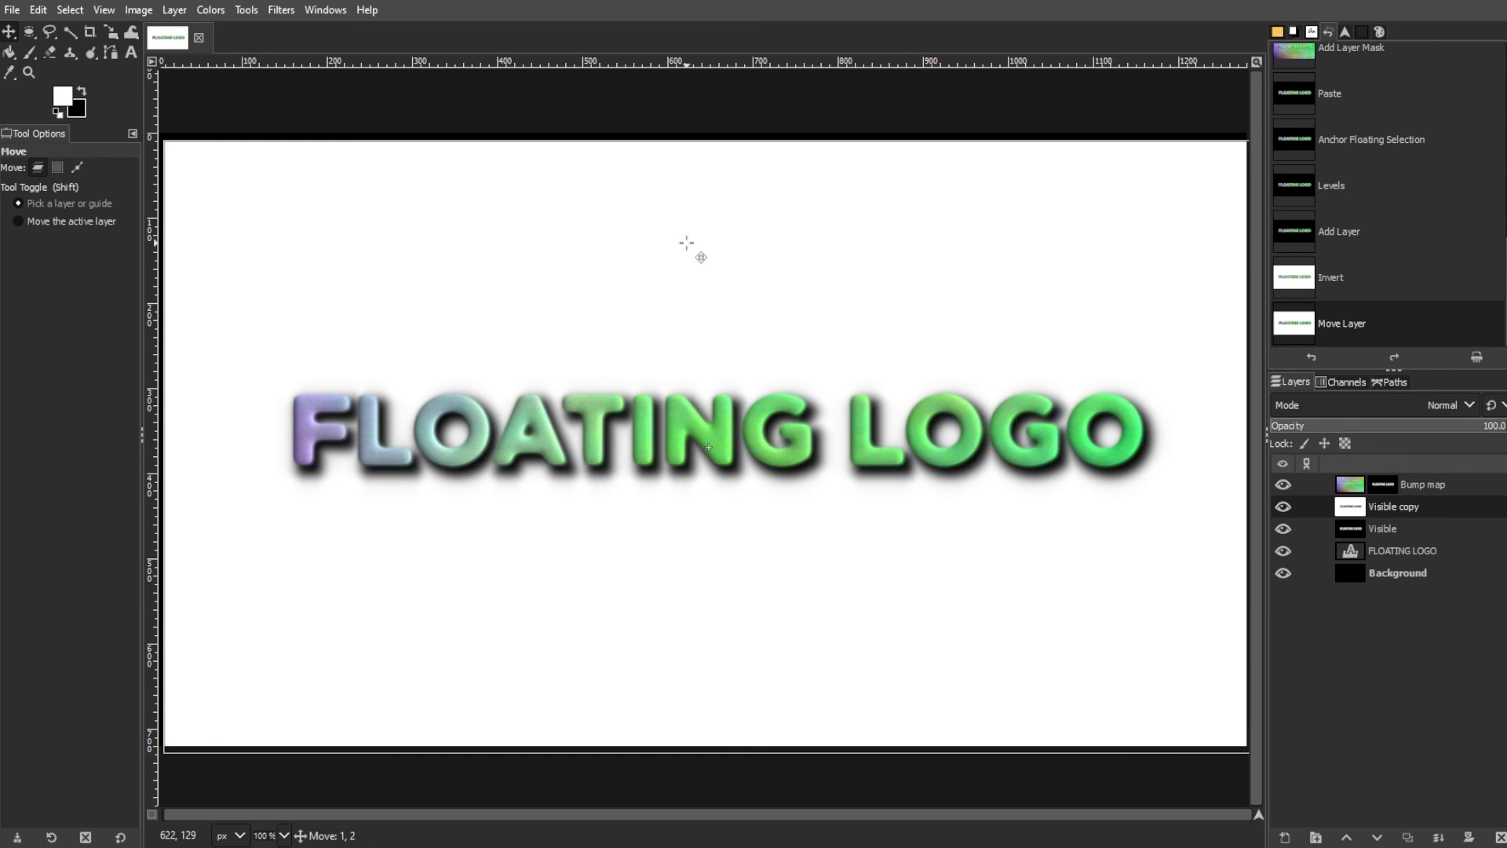
pyautogui.click(281, 9)
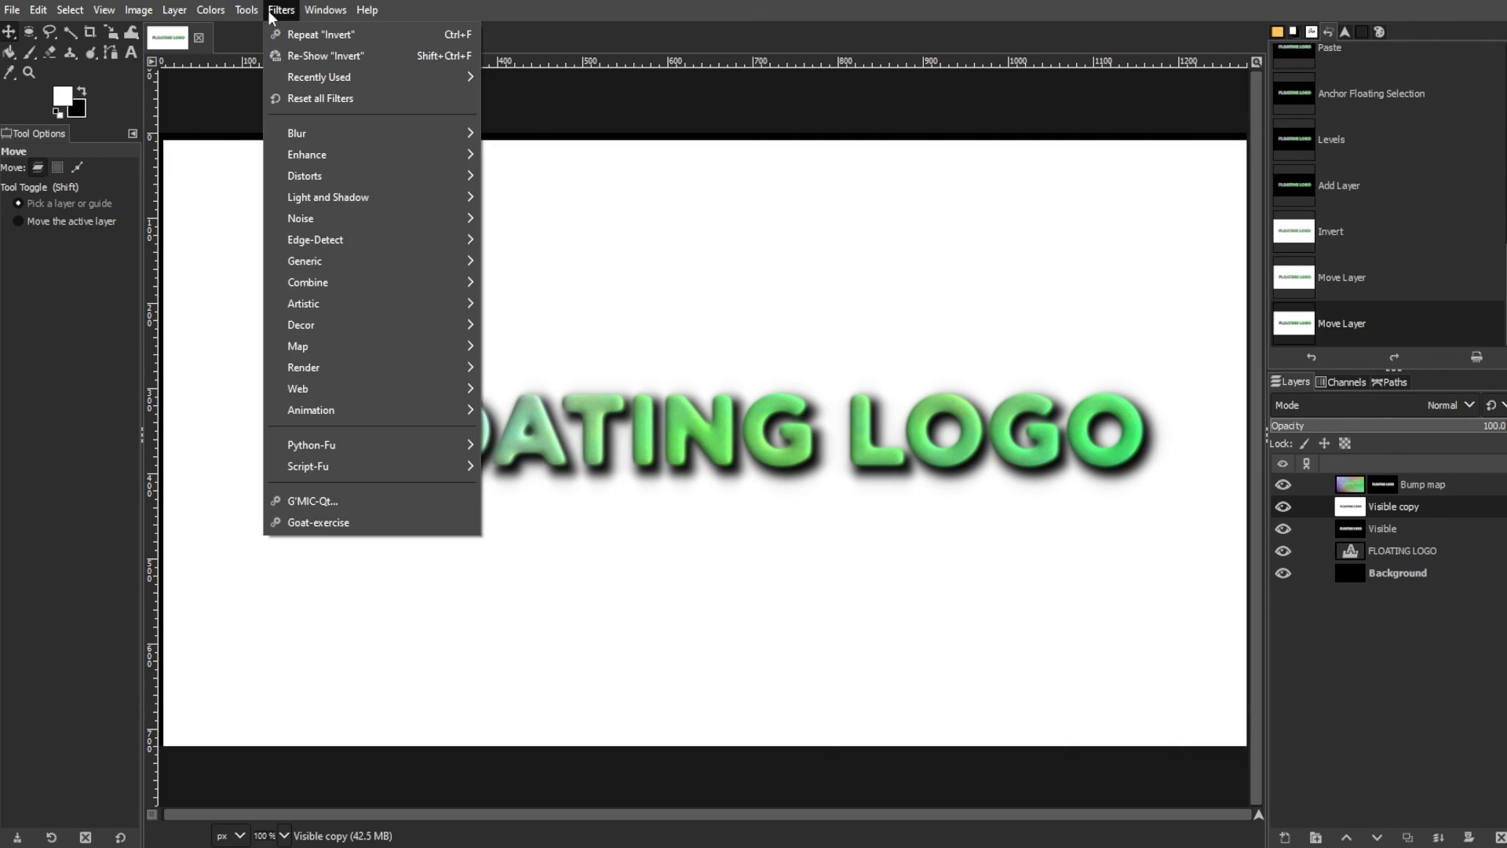
pyautogui.moveTo(346, 185)
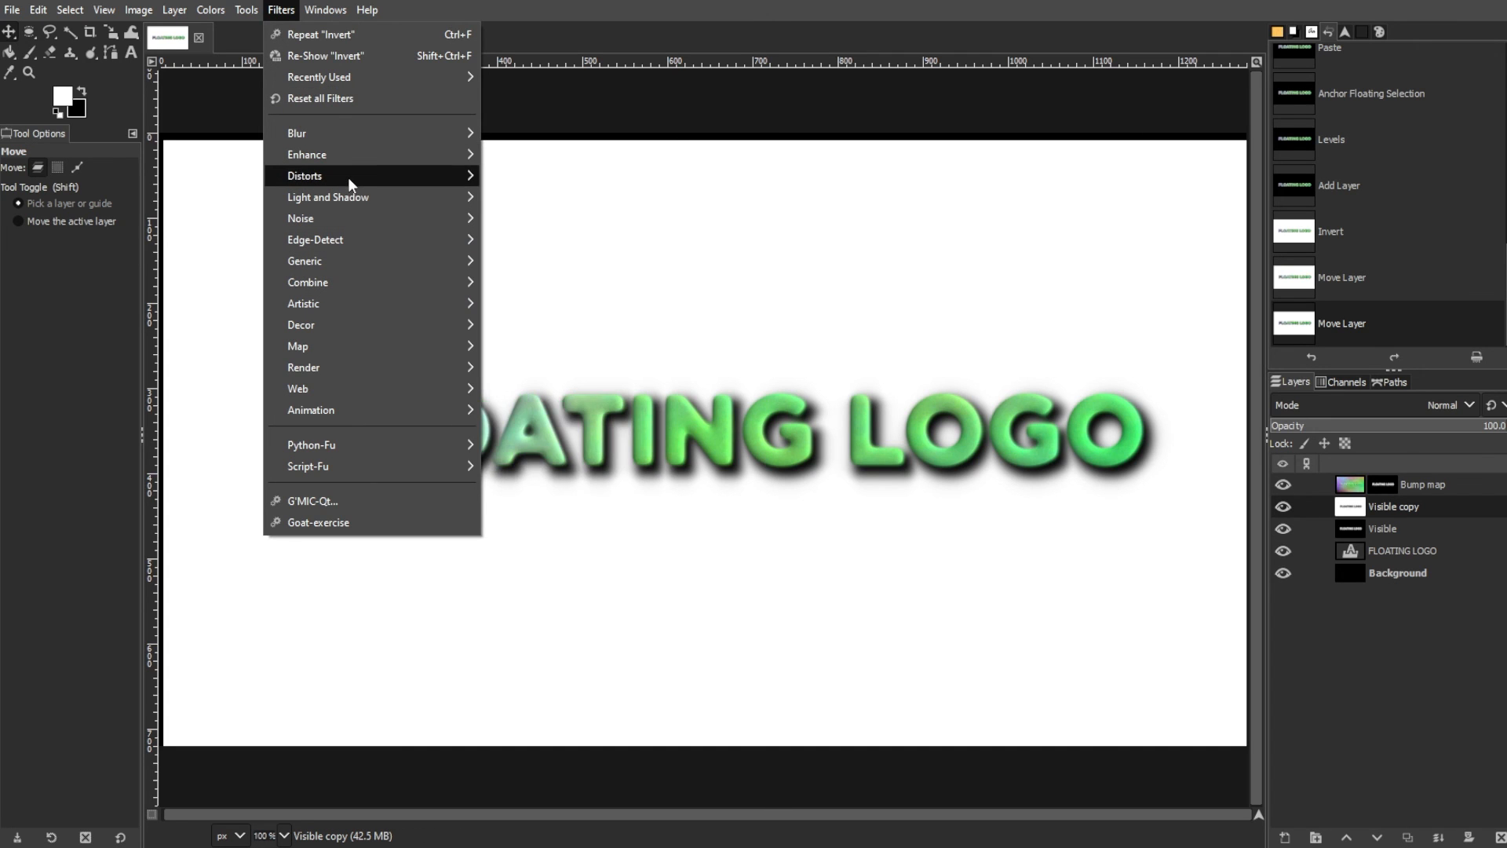
pyautogui.moveTo(347, 154)
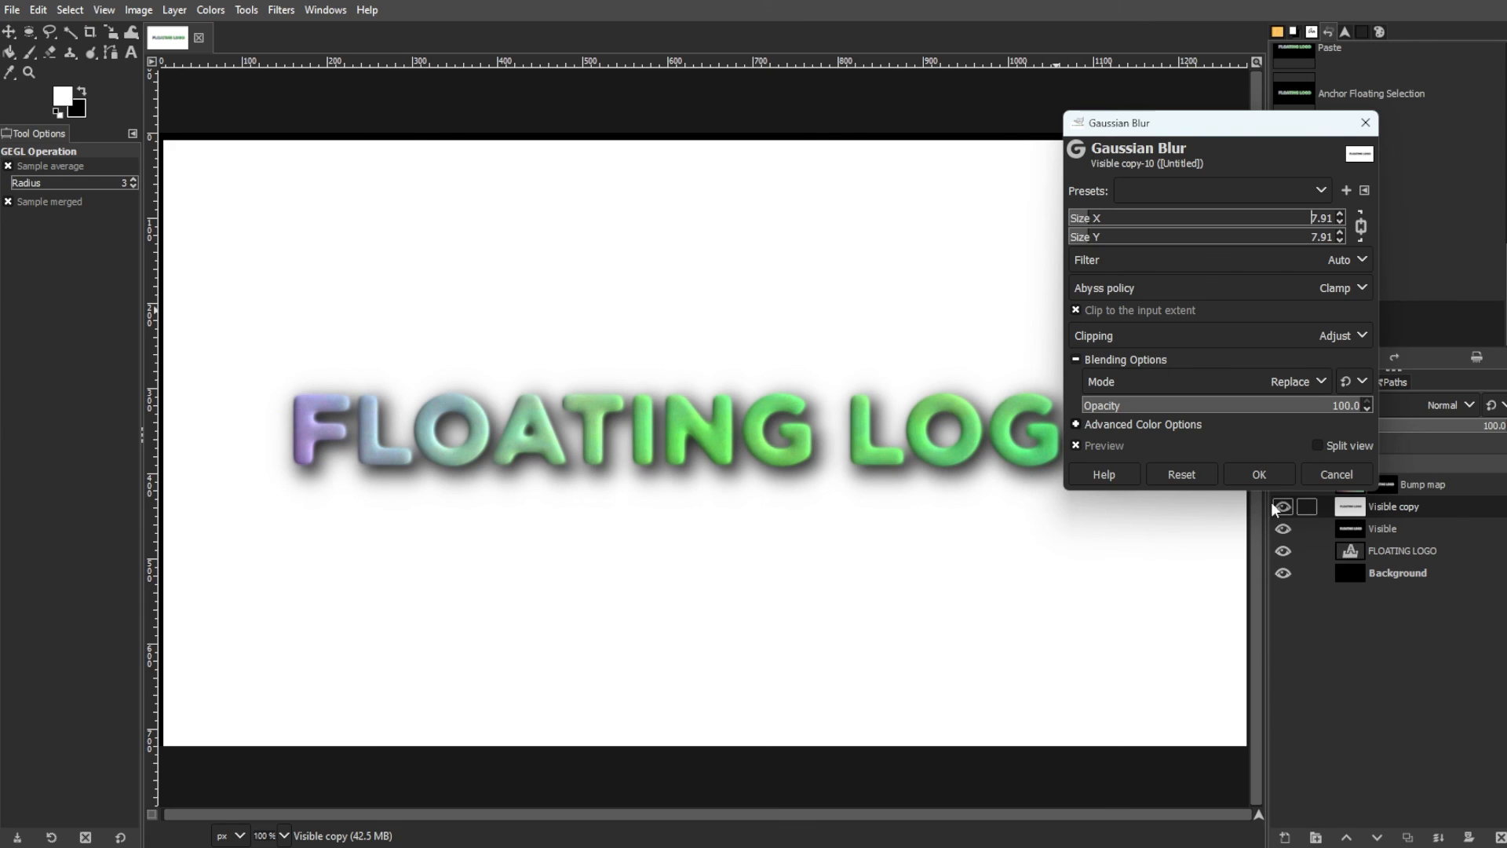
# Step: Apply a Gaussian blur of about 7.91 to the Visible copy shadow layer
pyautogui.click(1258, 475)
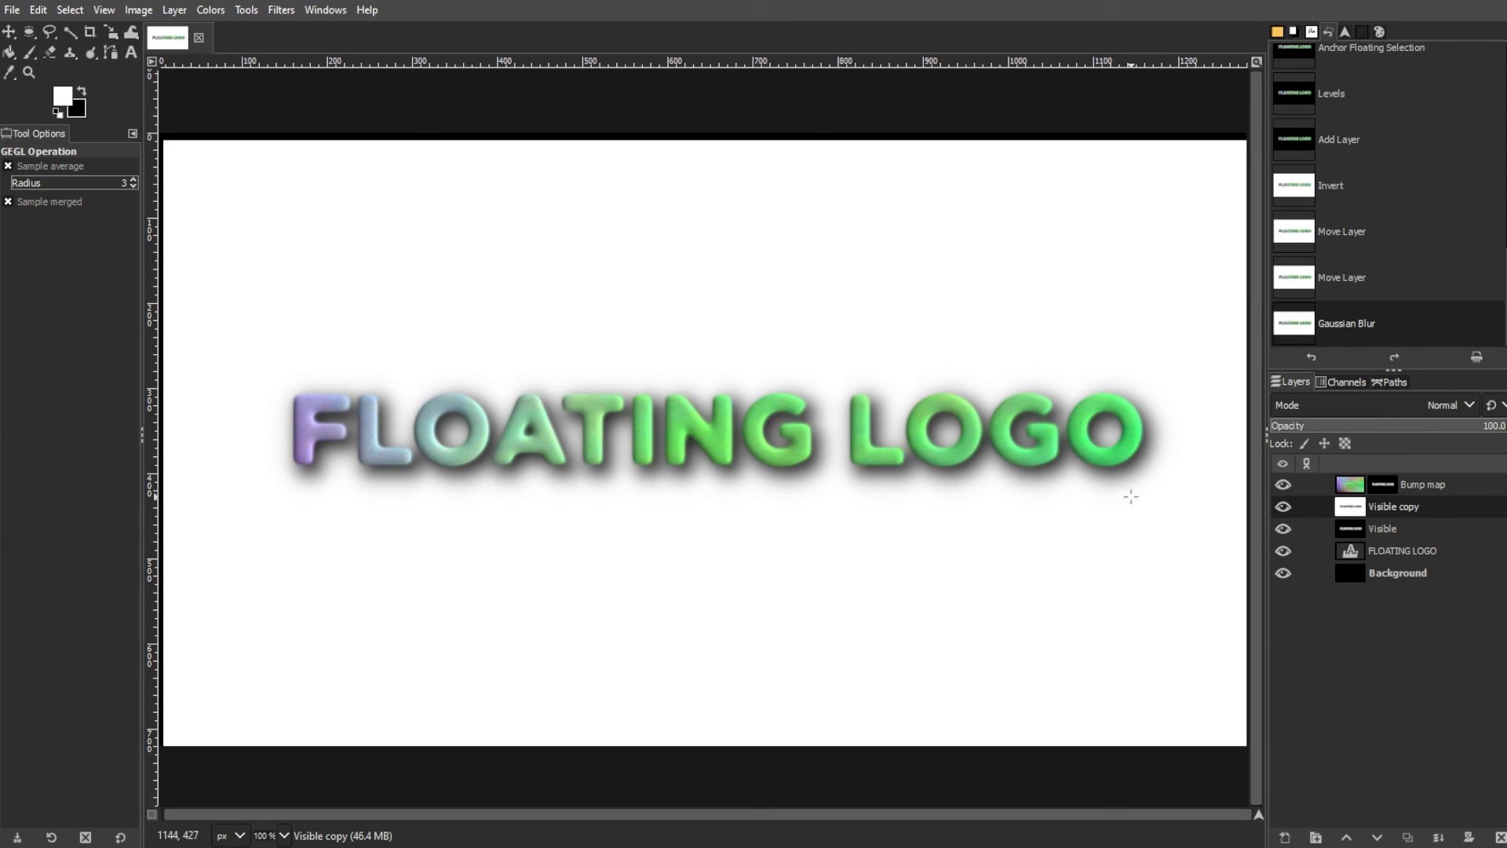
pyautogui.moveTo(1059, 593)
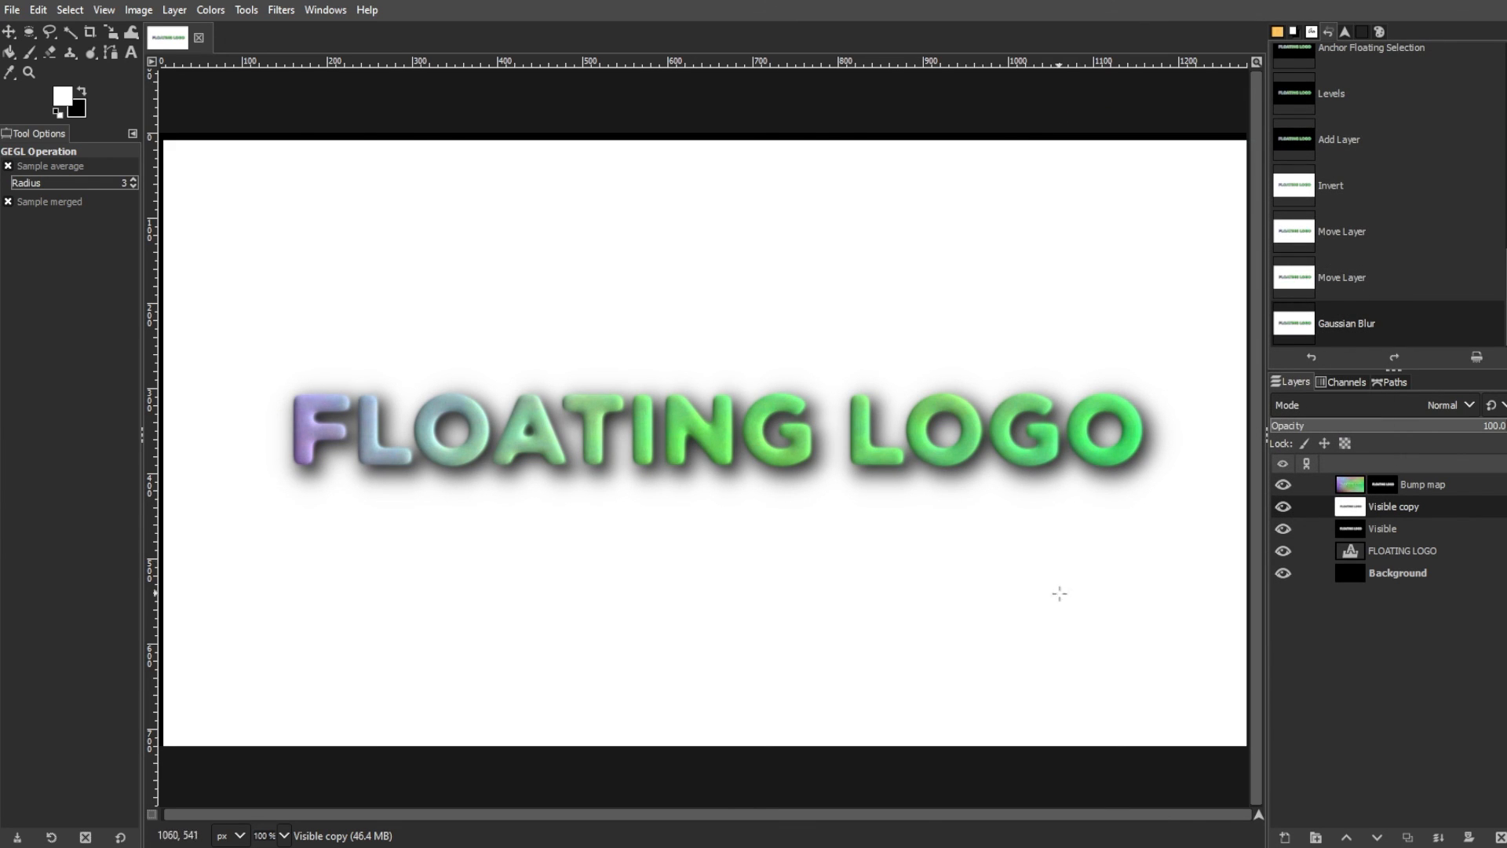
pyautogui.moveTo(1123, 799)
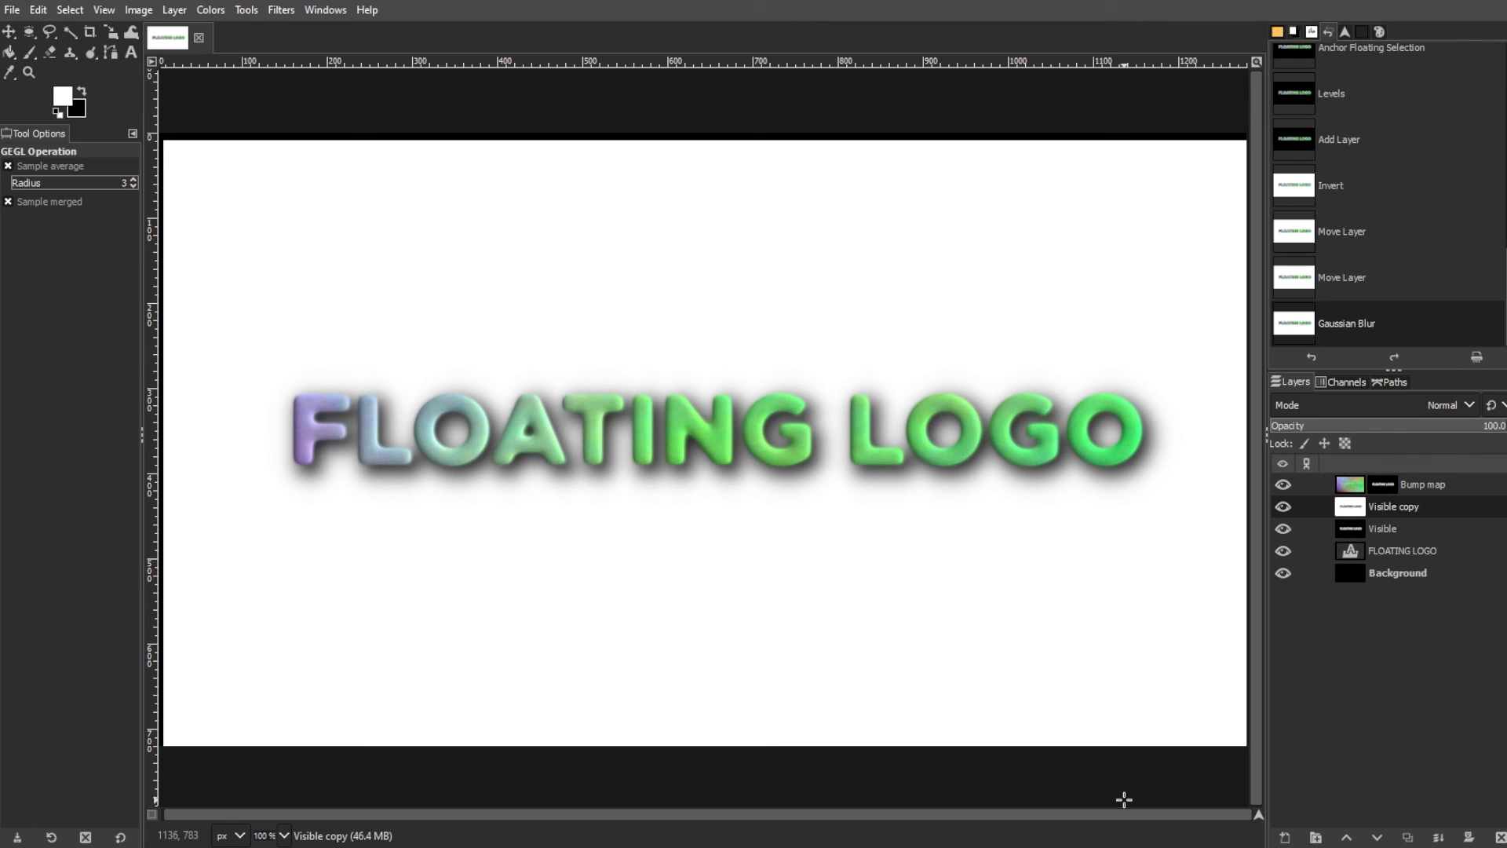